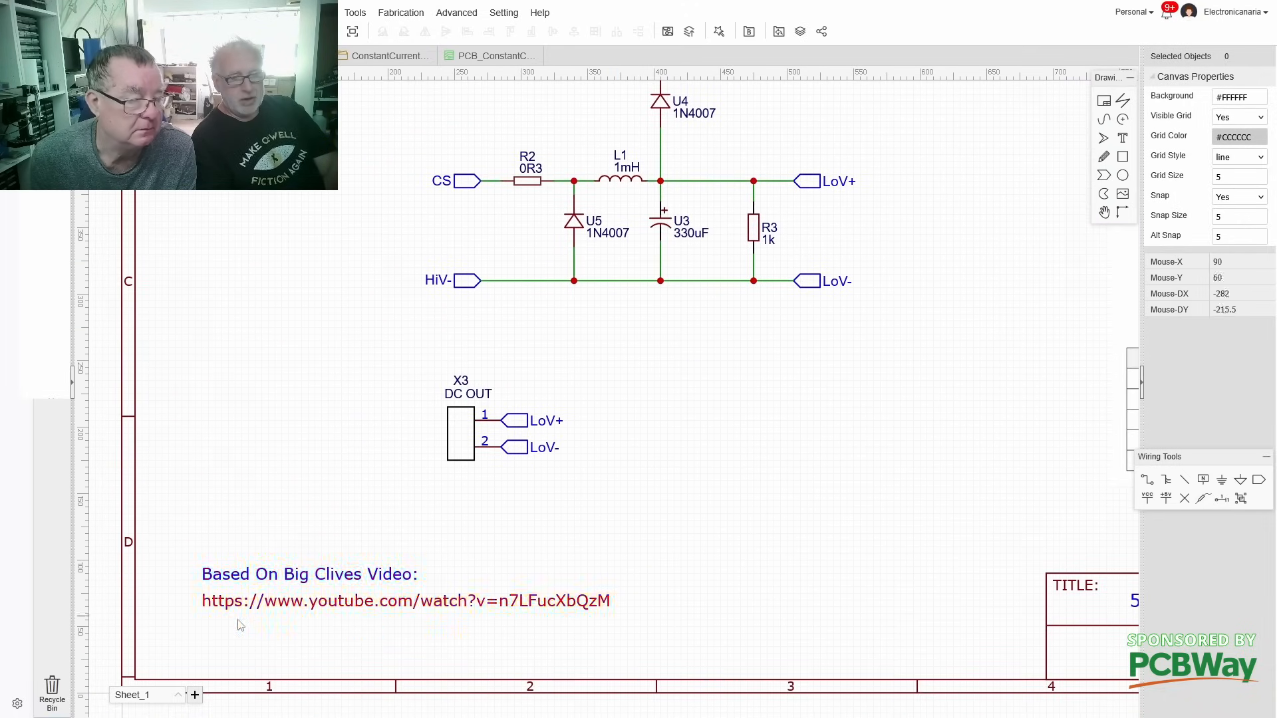
mouse_move(610, 651)
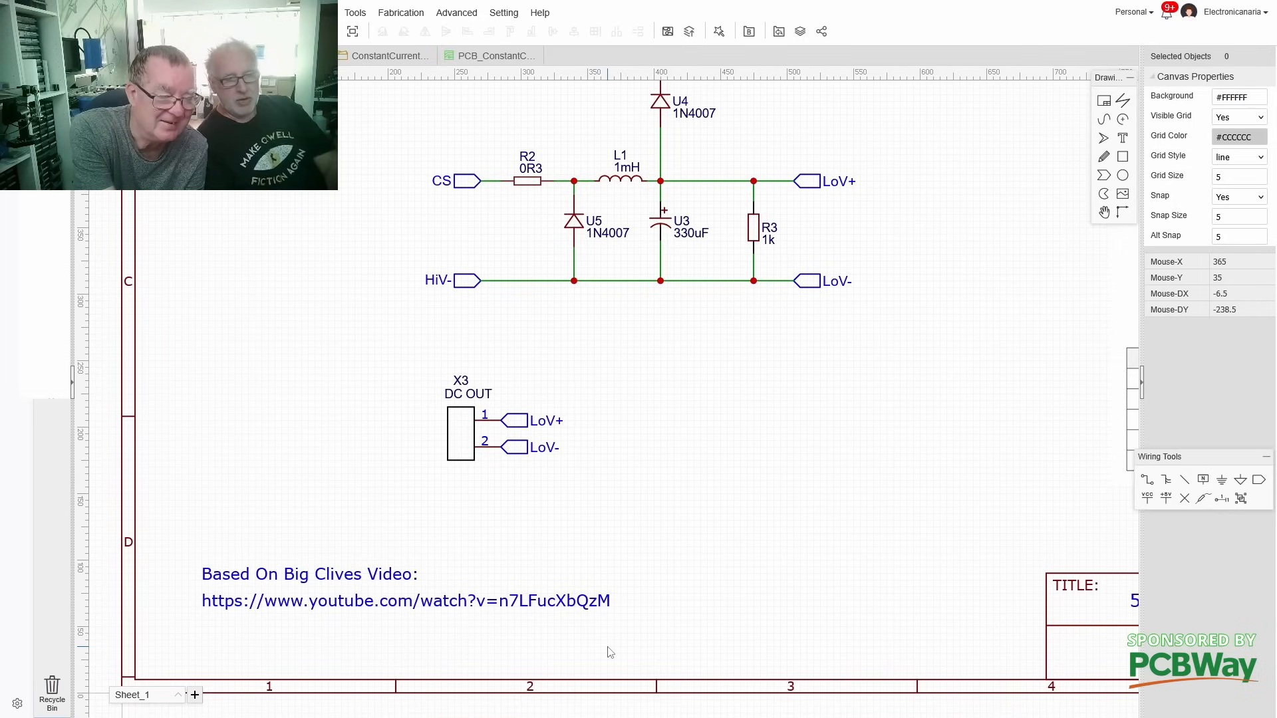
mouse_move(535, 635)
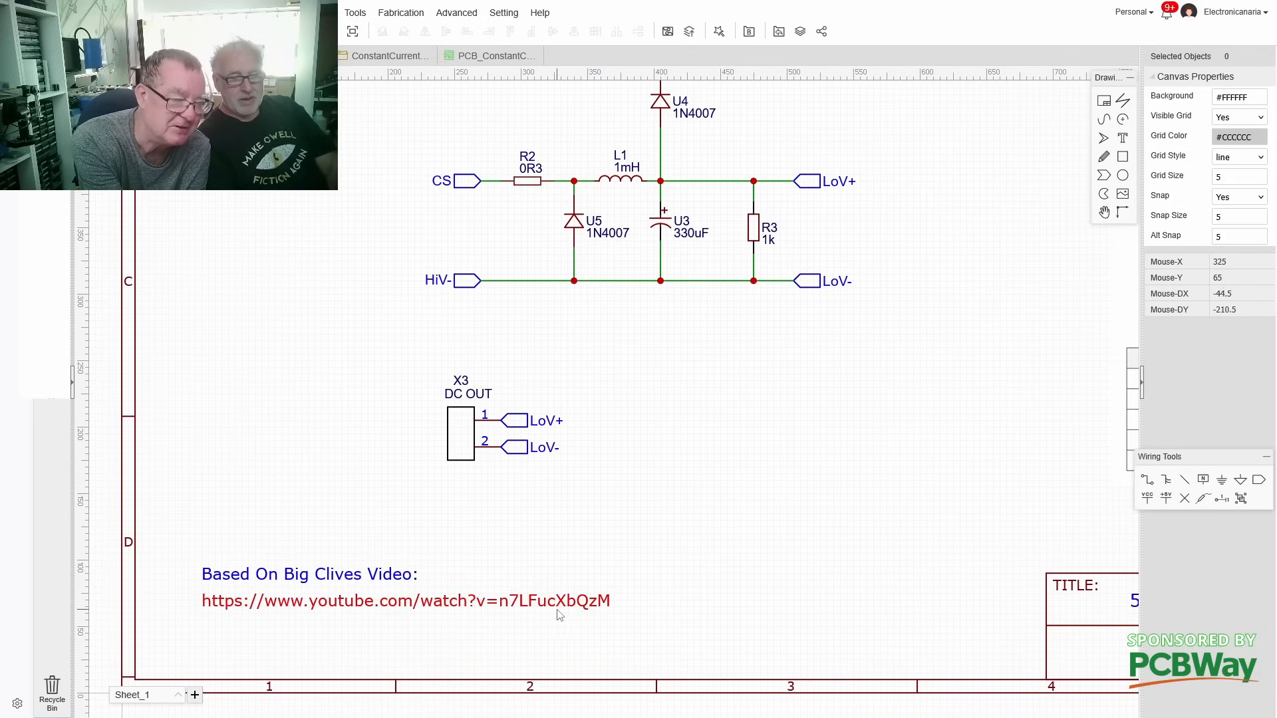
mouse_move(567, 614)
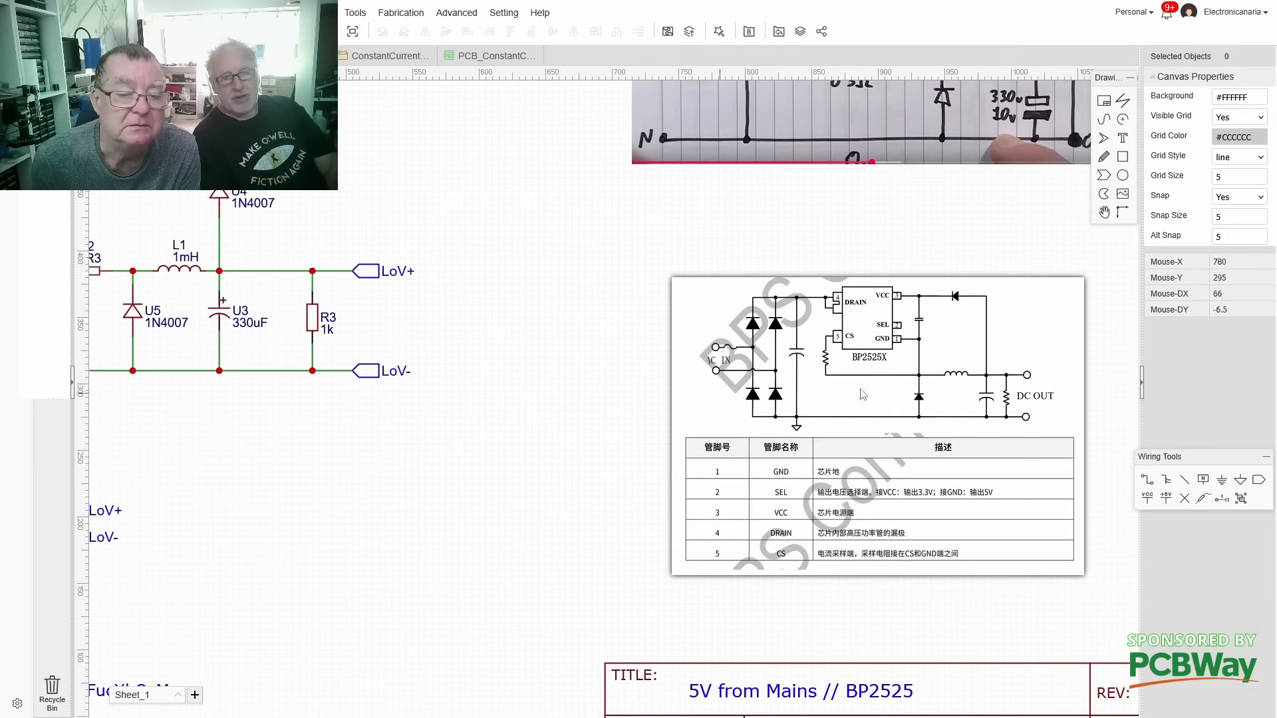
mouse_move(790, 425)
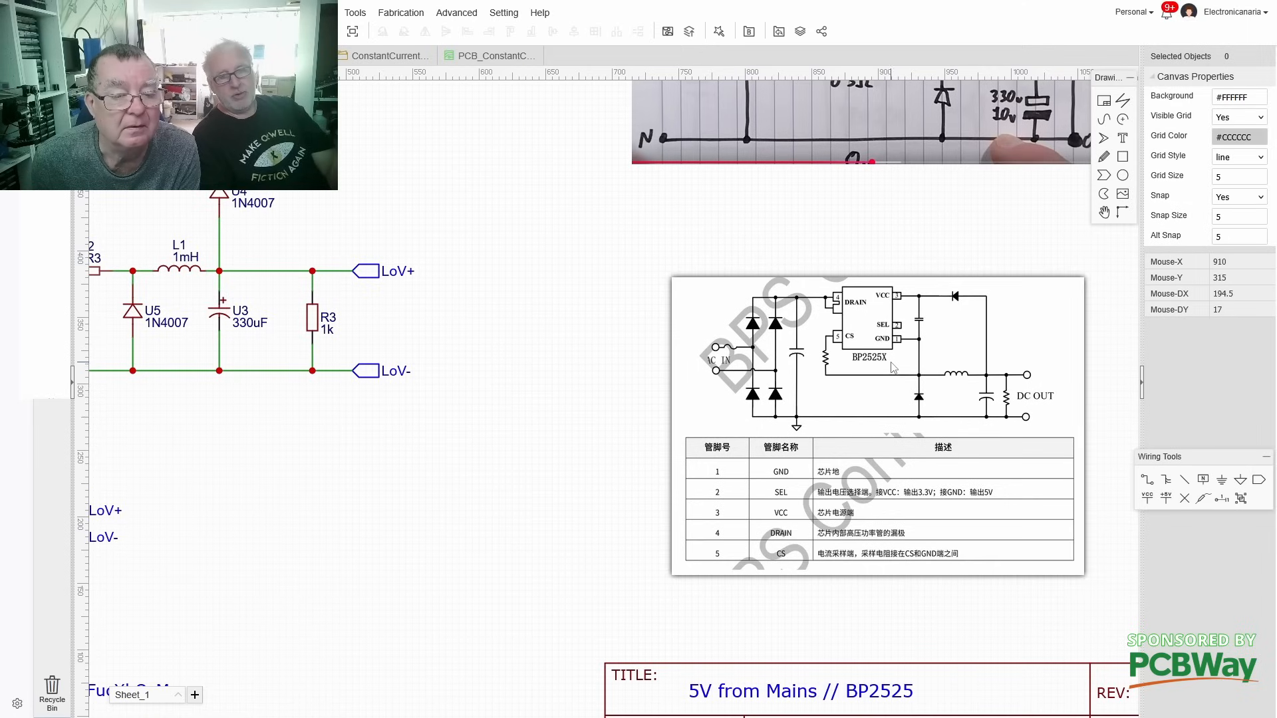
mouse_move(998, 411)
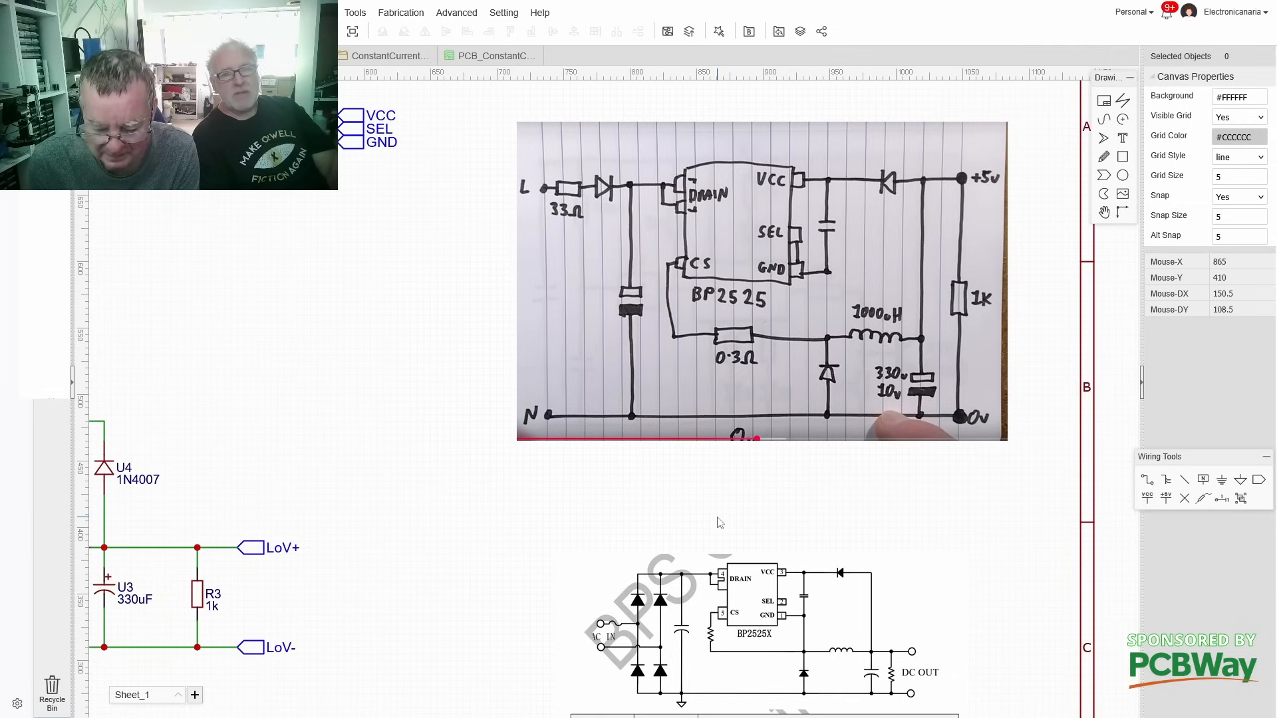
mouse_move(562, 453)
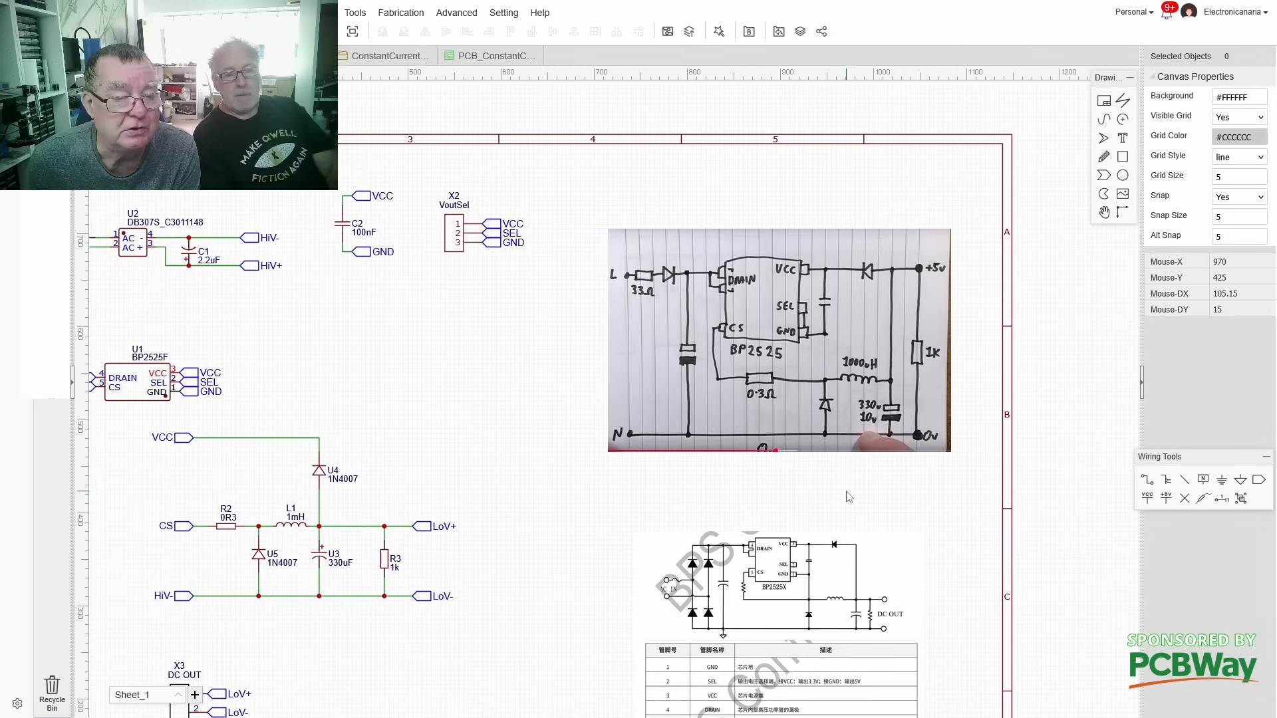
scroll("down", 3)
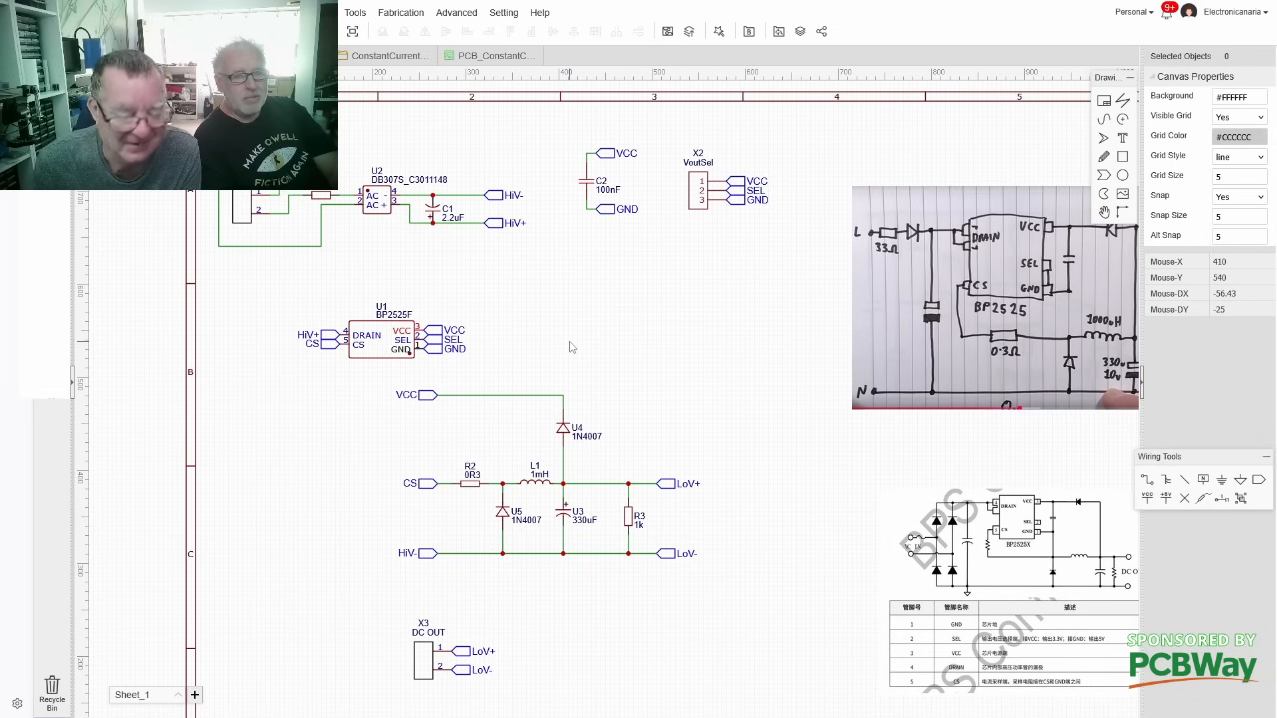
mouse_move(423, 307)
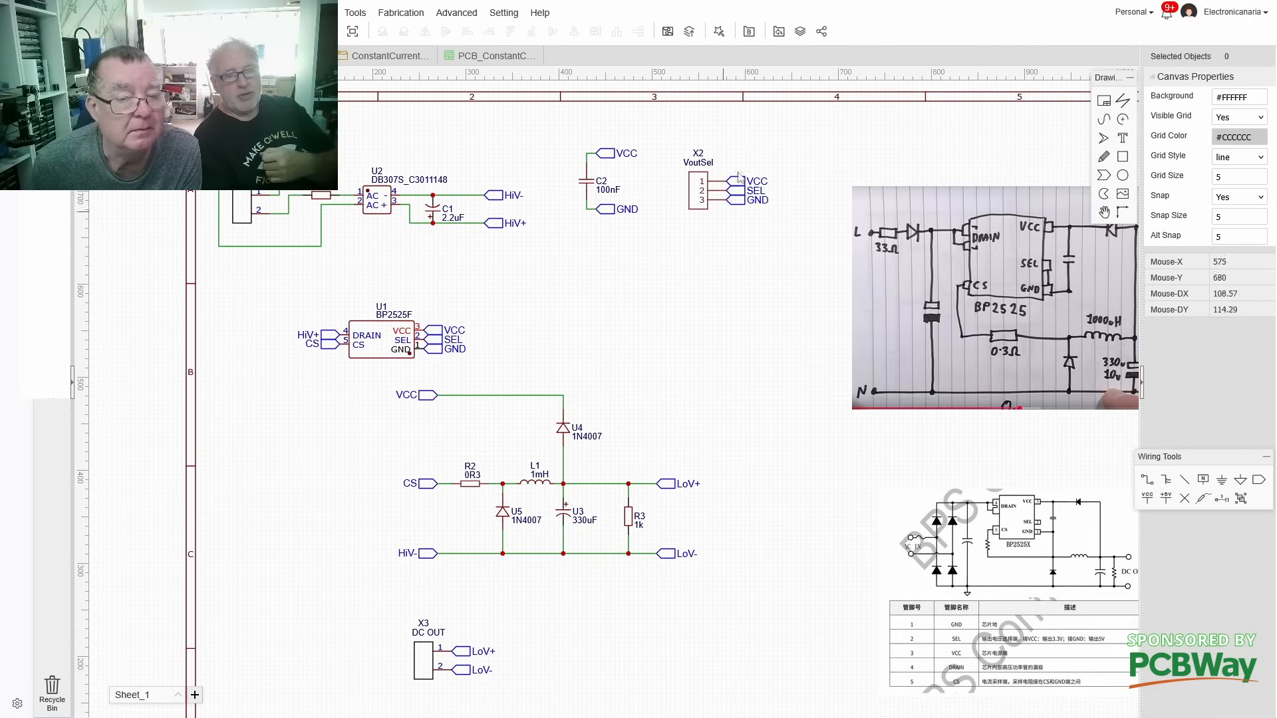
mouse_move(718, 238)
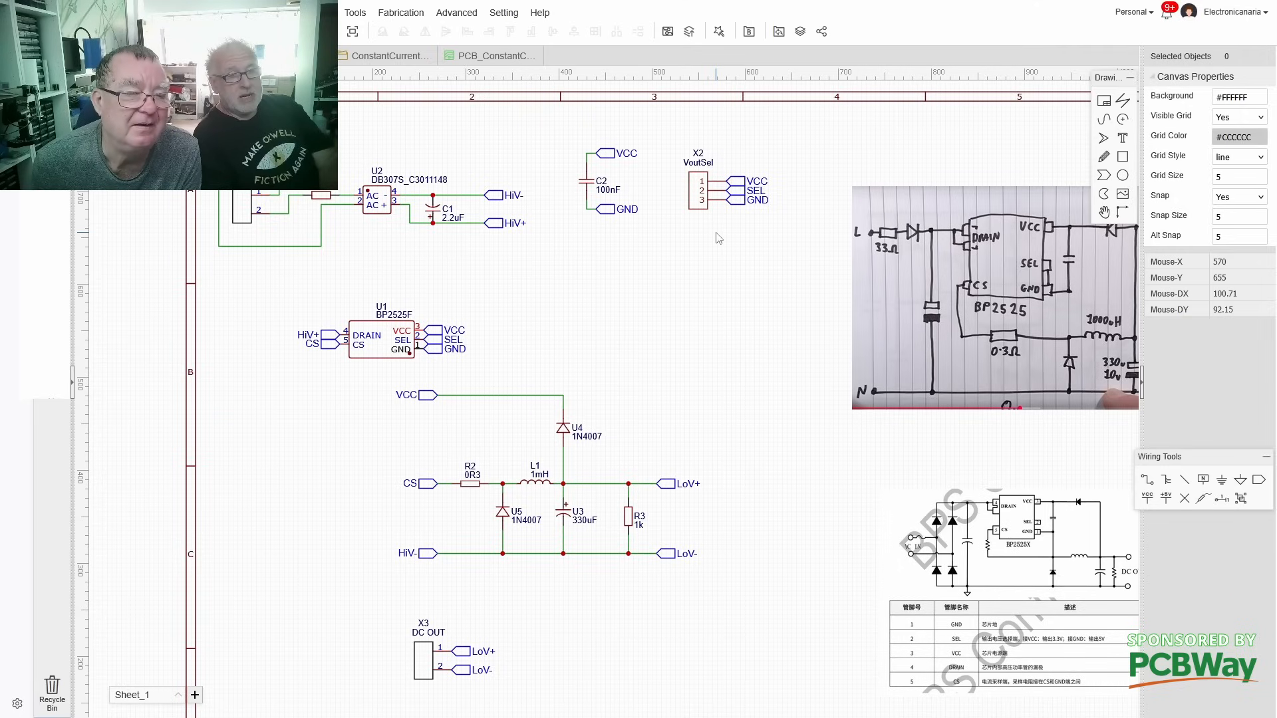
mouse_move(381, 218)
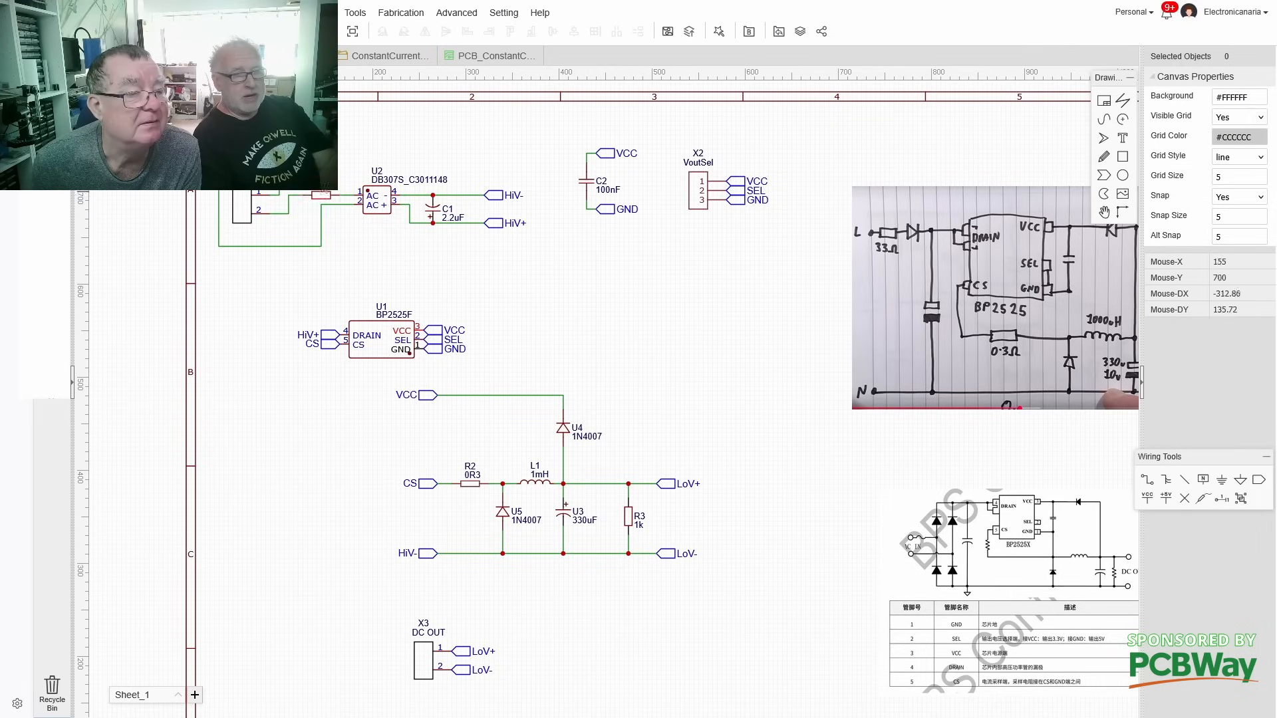
mouse_move(363, 273)
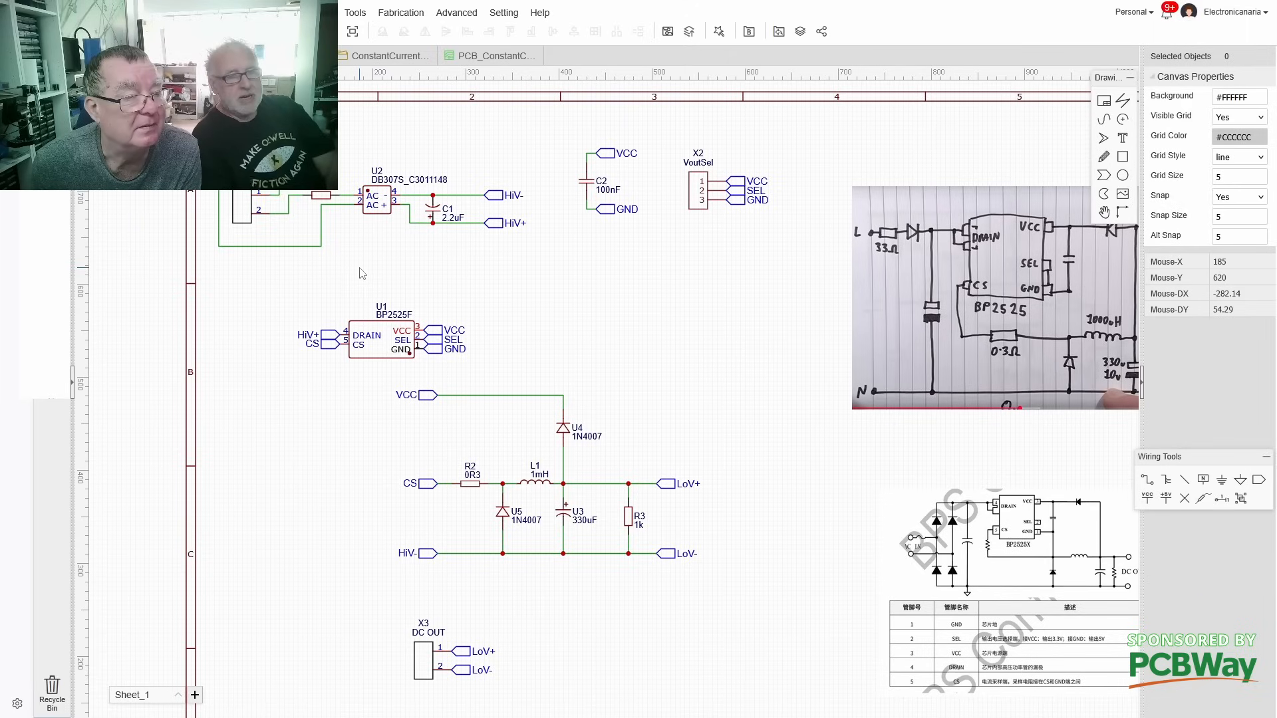
mouse_move(414, 273)
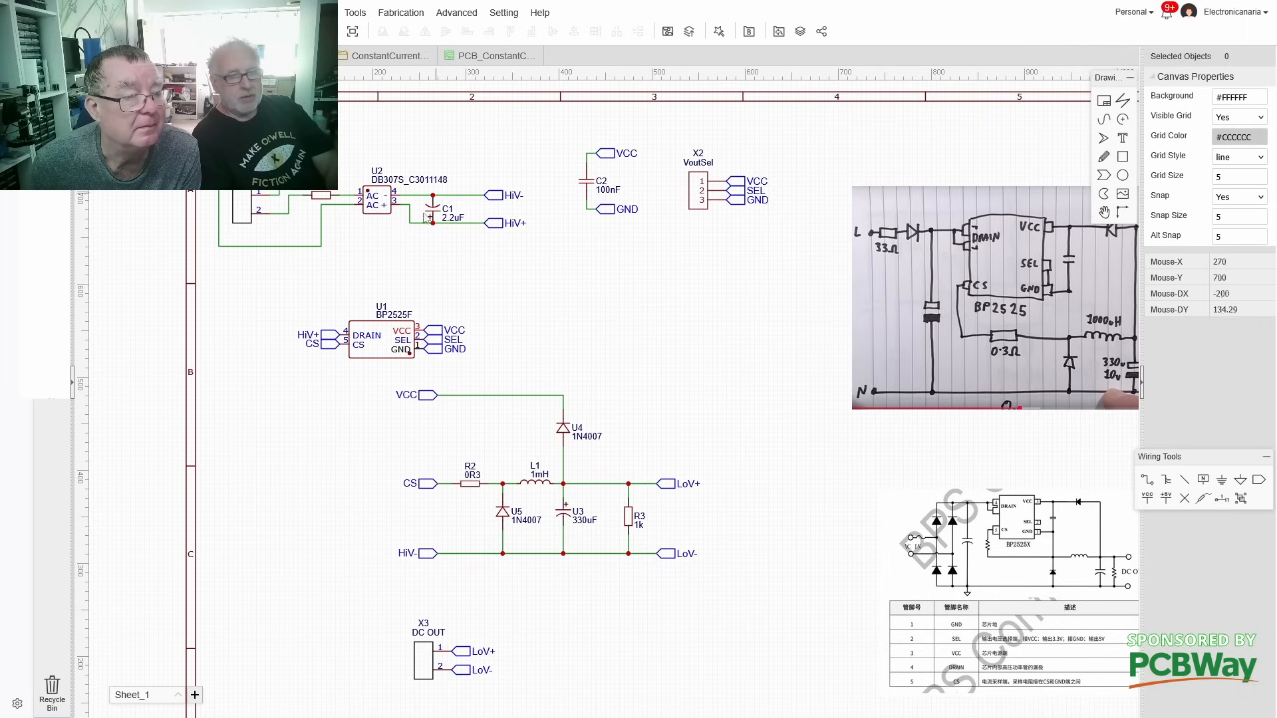
mouse_move(542, 236)
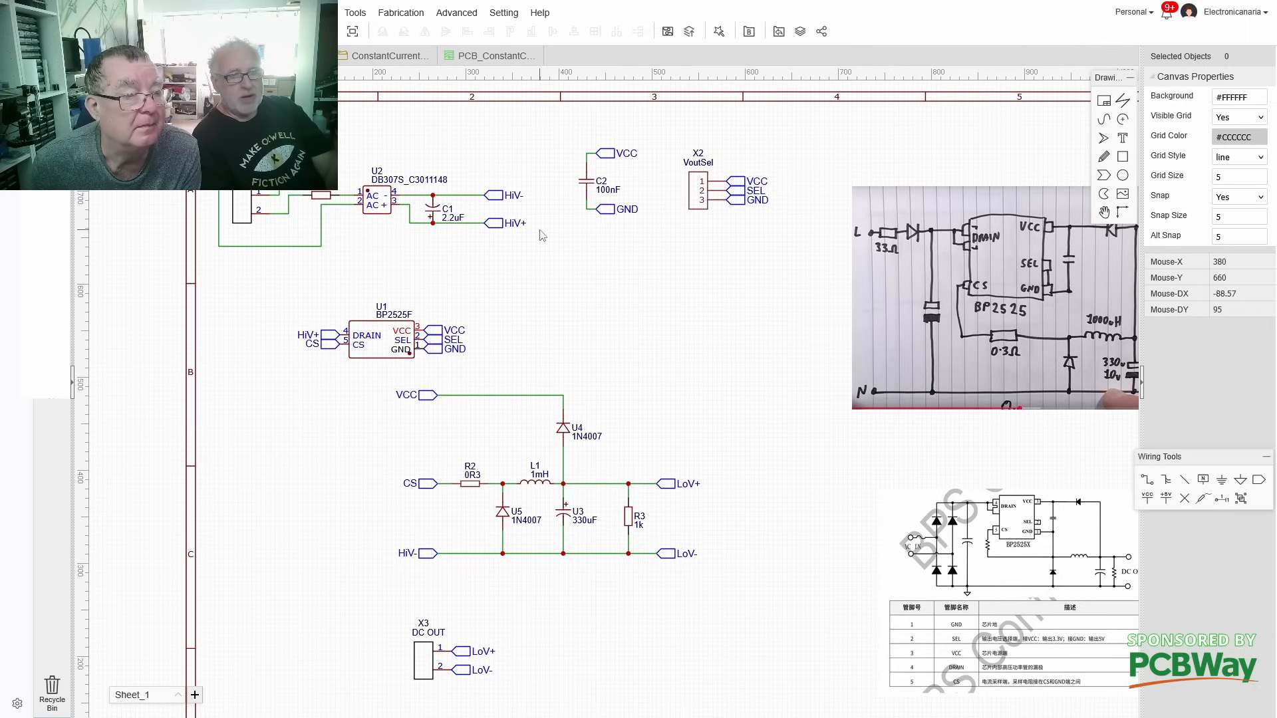
mouse_move(360, 374)
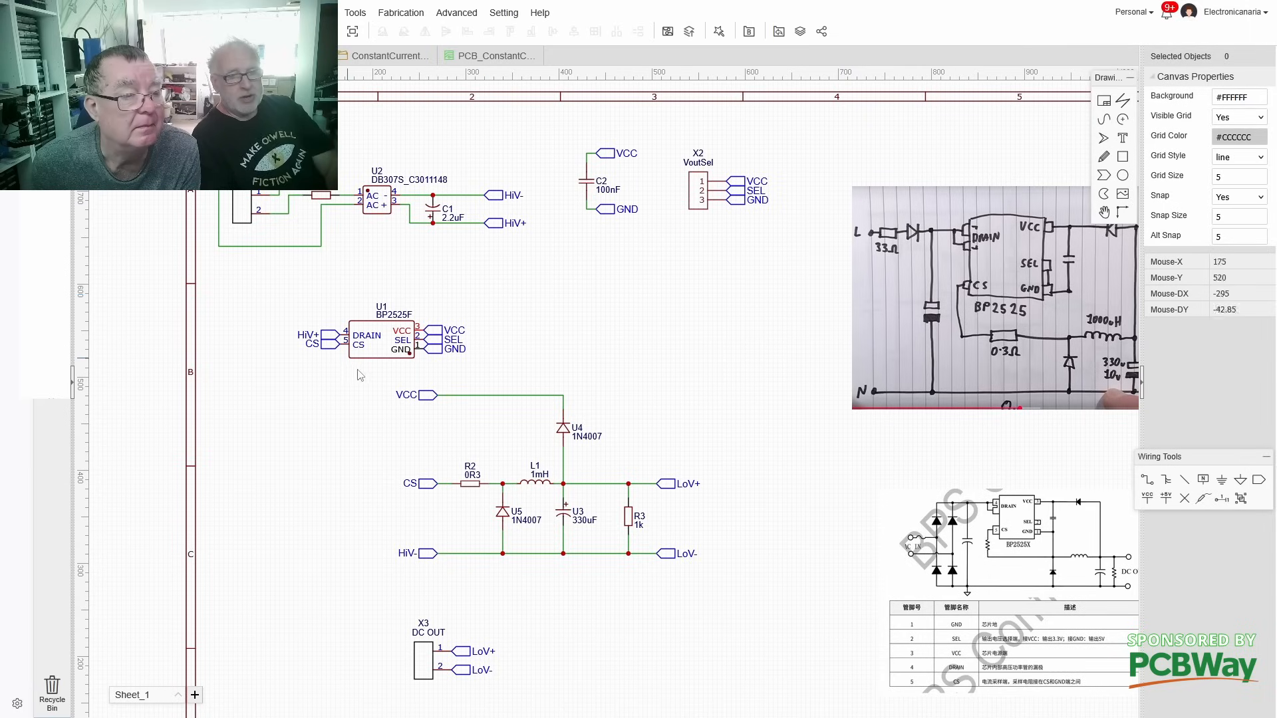
mouse_move(753, 479)
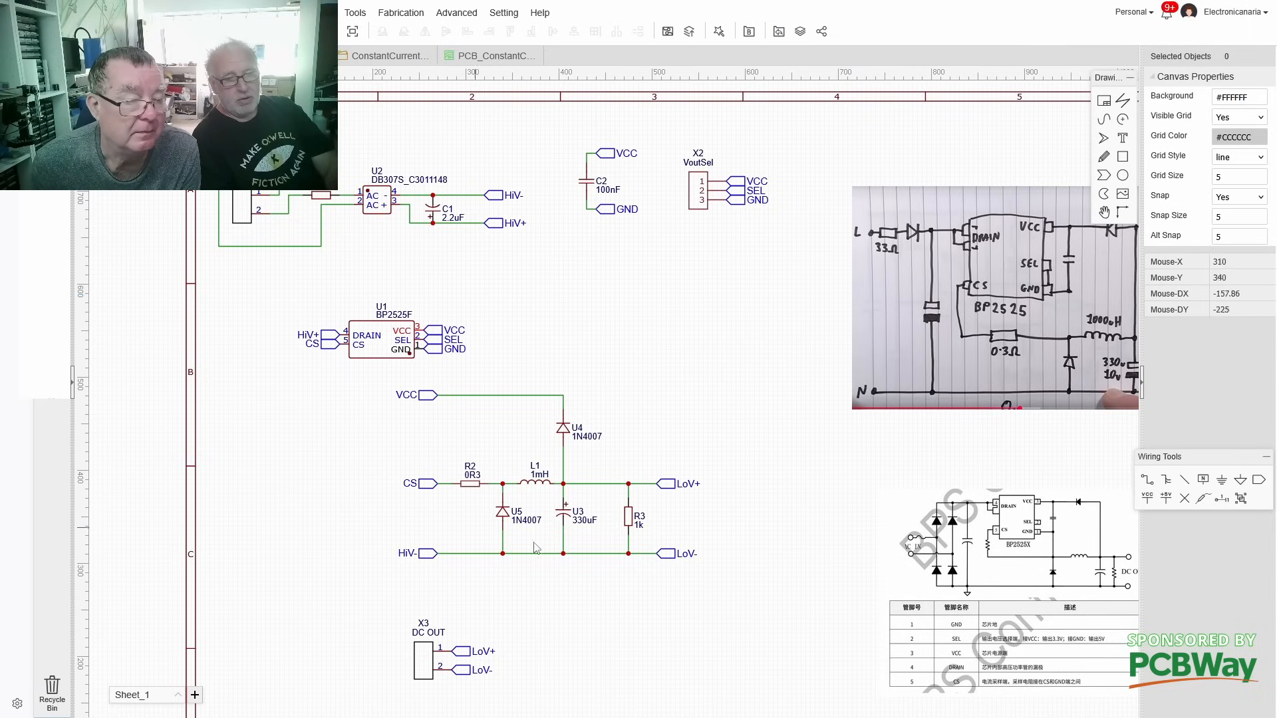
mouse_move(761, 415)
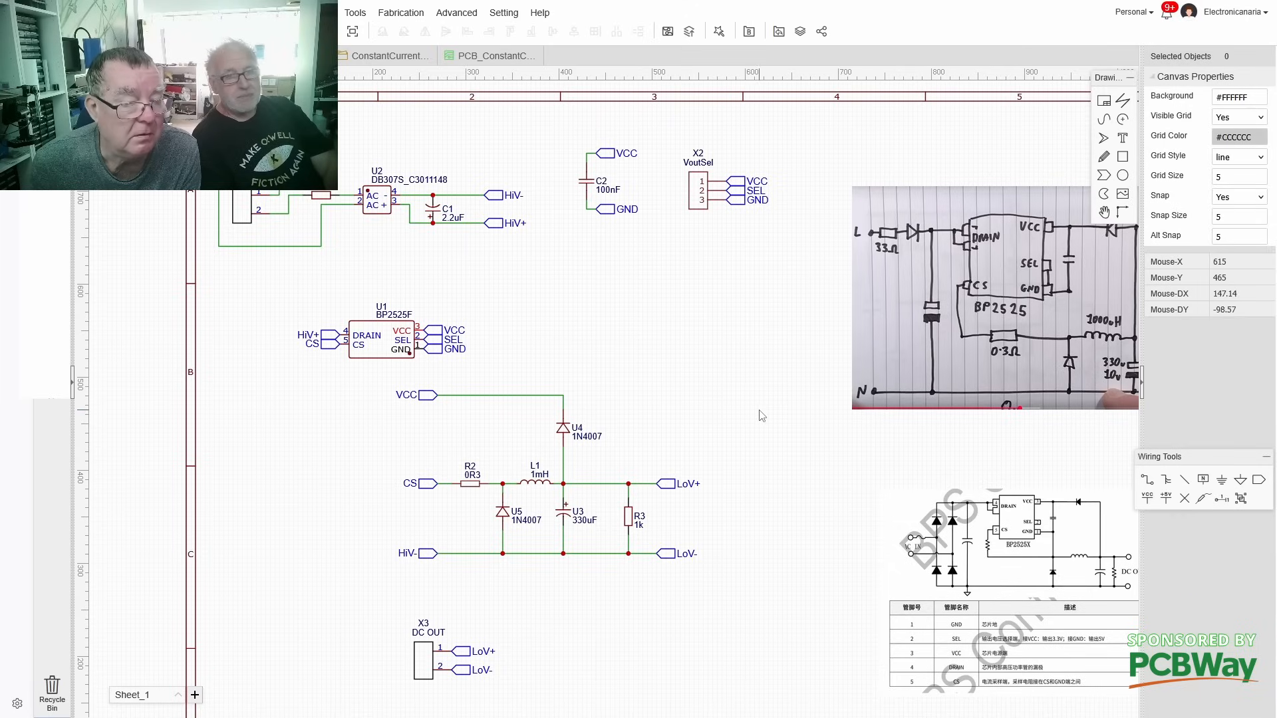
mouse_move(732, 331)
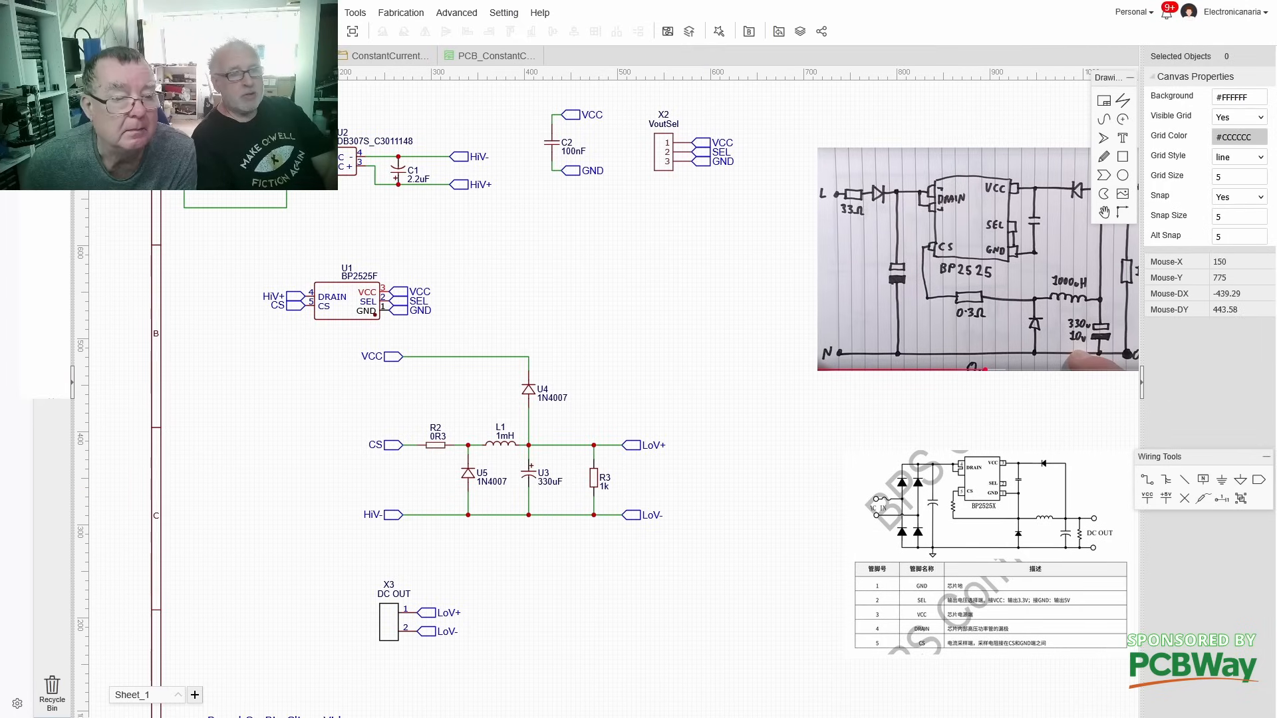
Step: Switch to the 5V supply board's PCB layout around the BP2525F
left_click(490, 56)
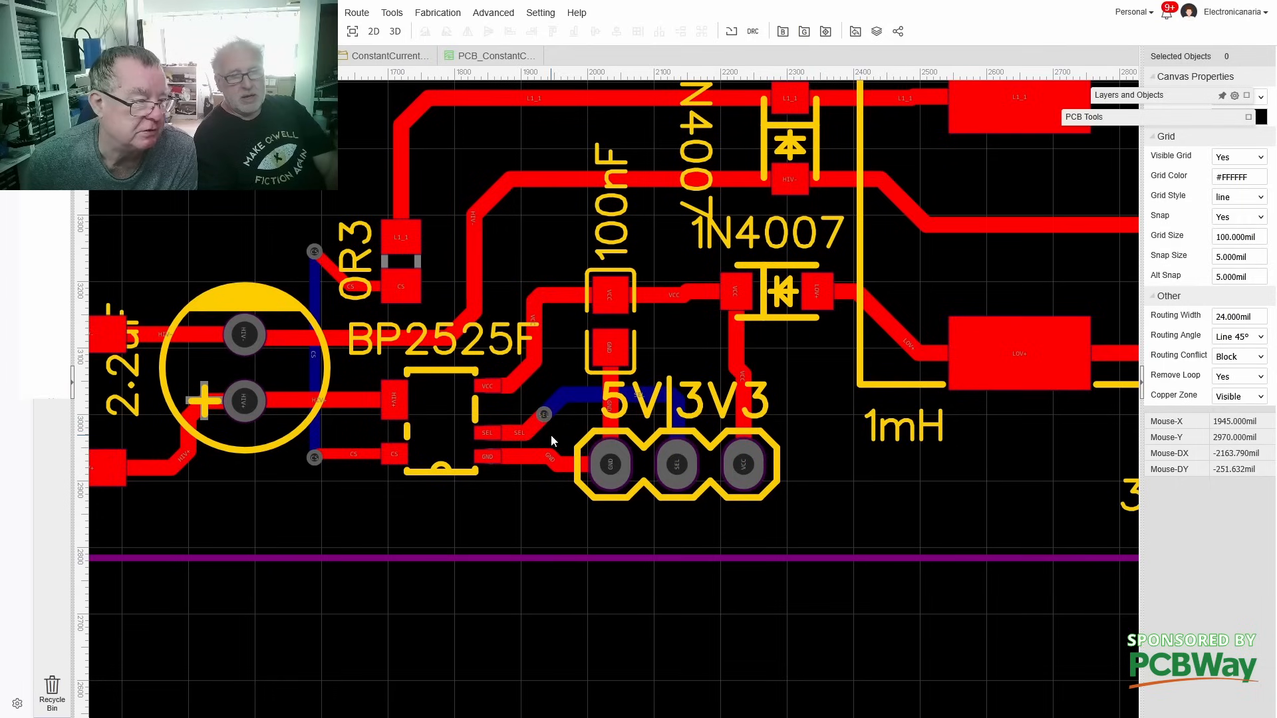
Step: Zoom out to show the whole routed board from input terminals to output terminals
scroll("down", 3)
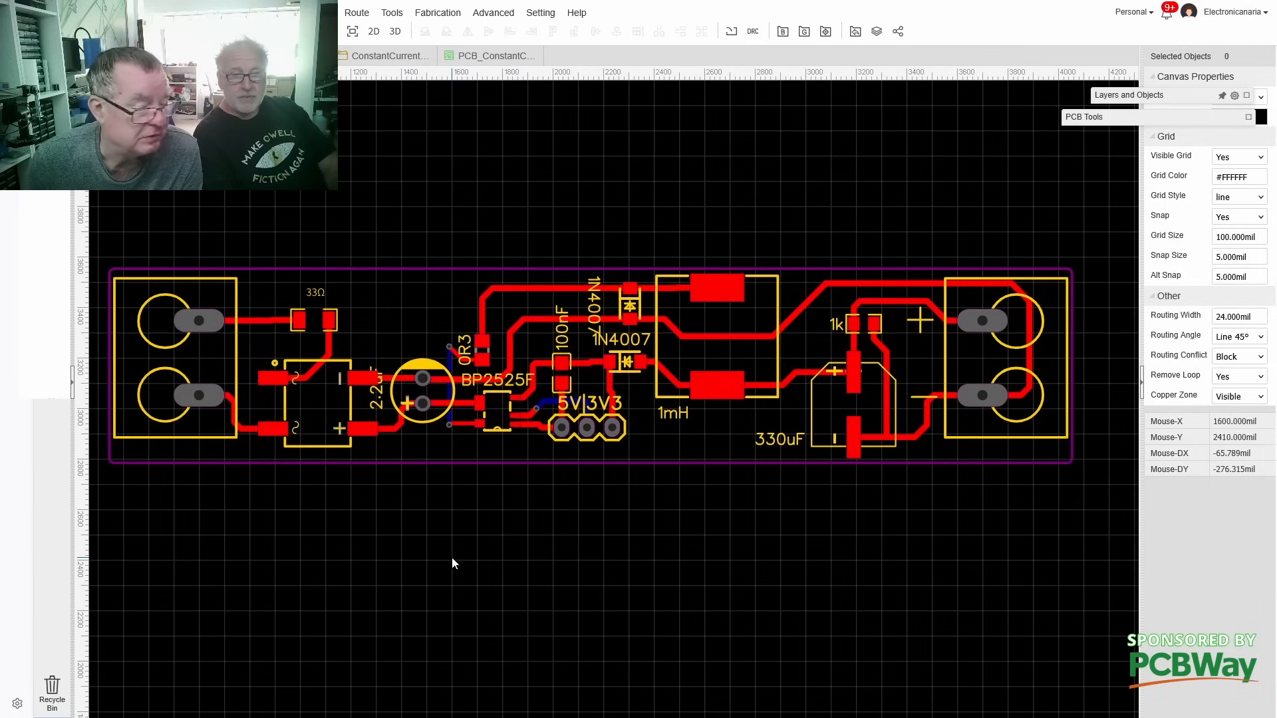
mouse_move(896, 470)
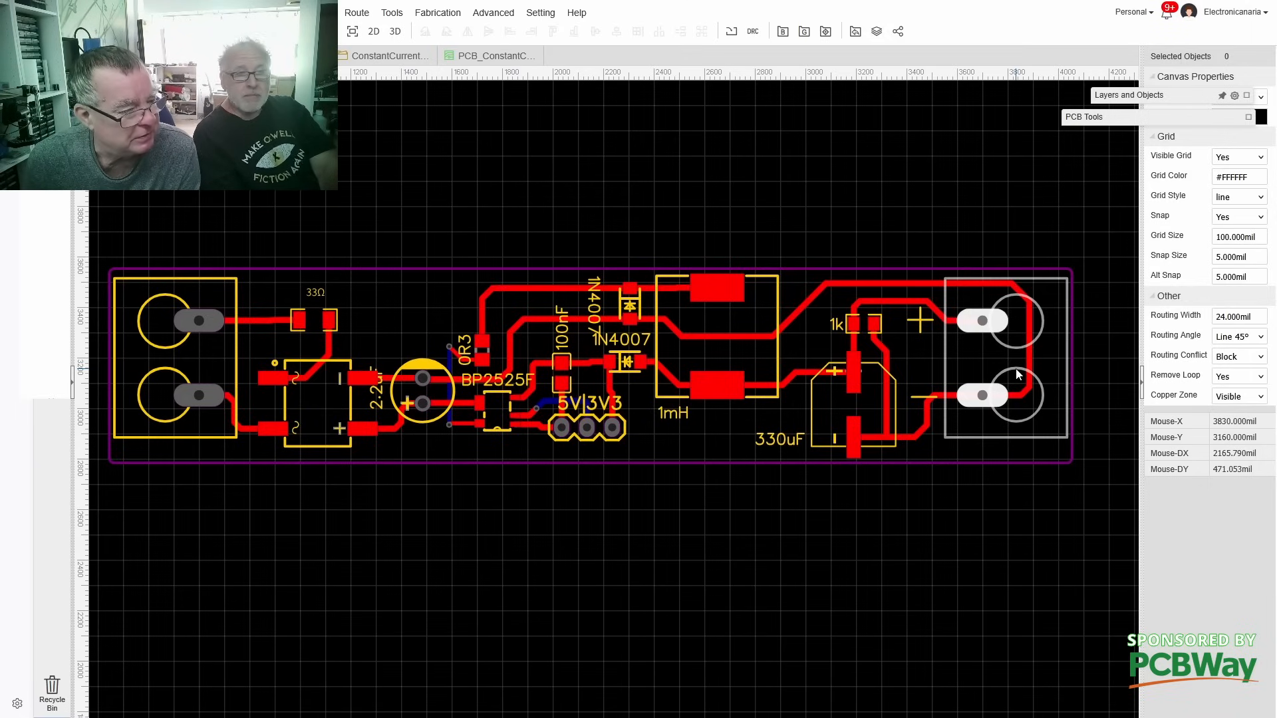
Step: Render the board in 3D, showing the BP2525F, 1mH inductor and capacitor
left_click(395, 32)
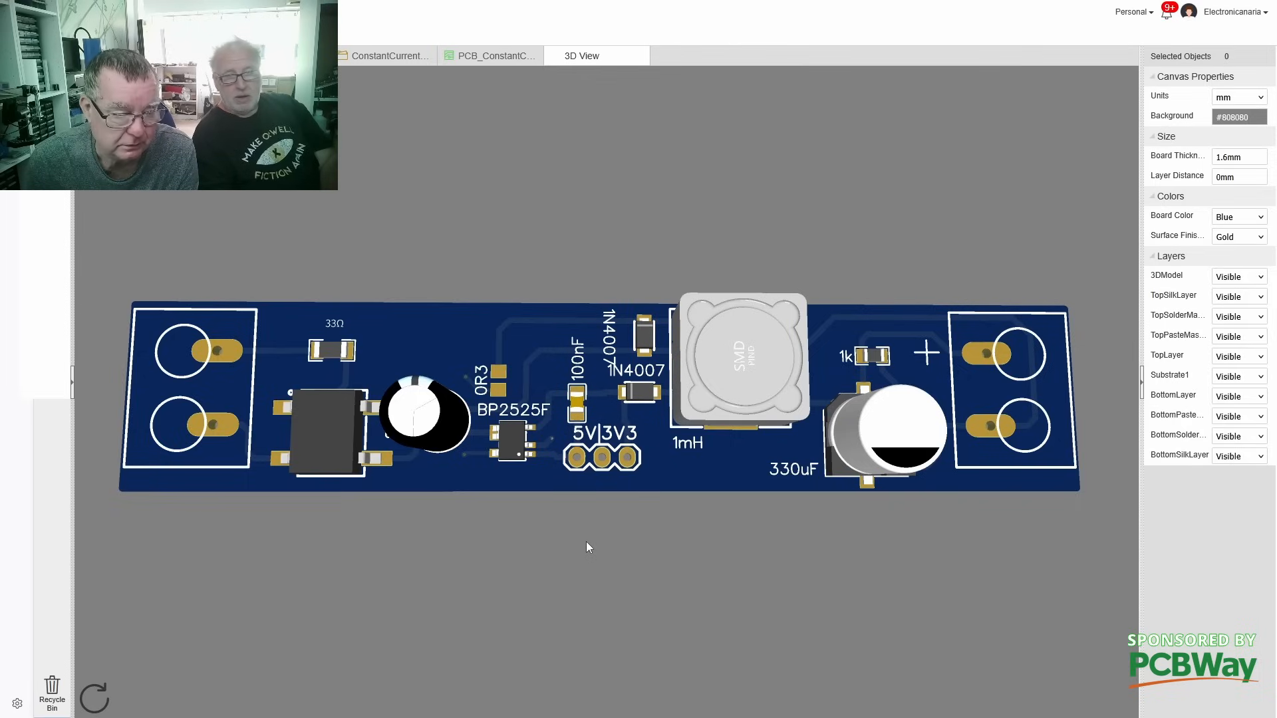
mouse_move(577, 560)
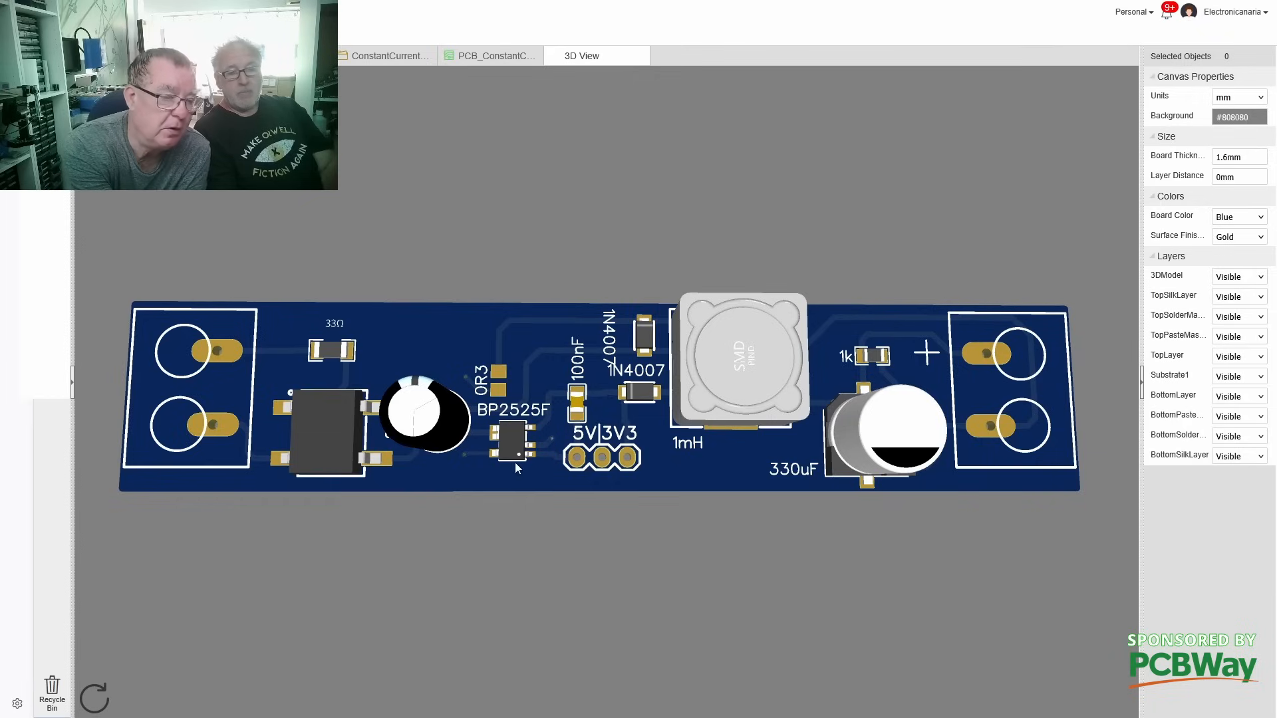
mouse_move(526, 400)
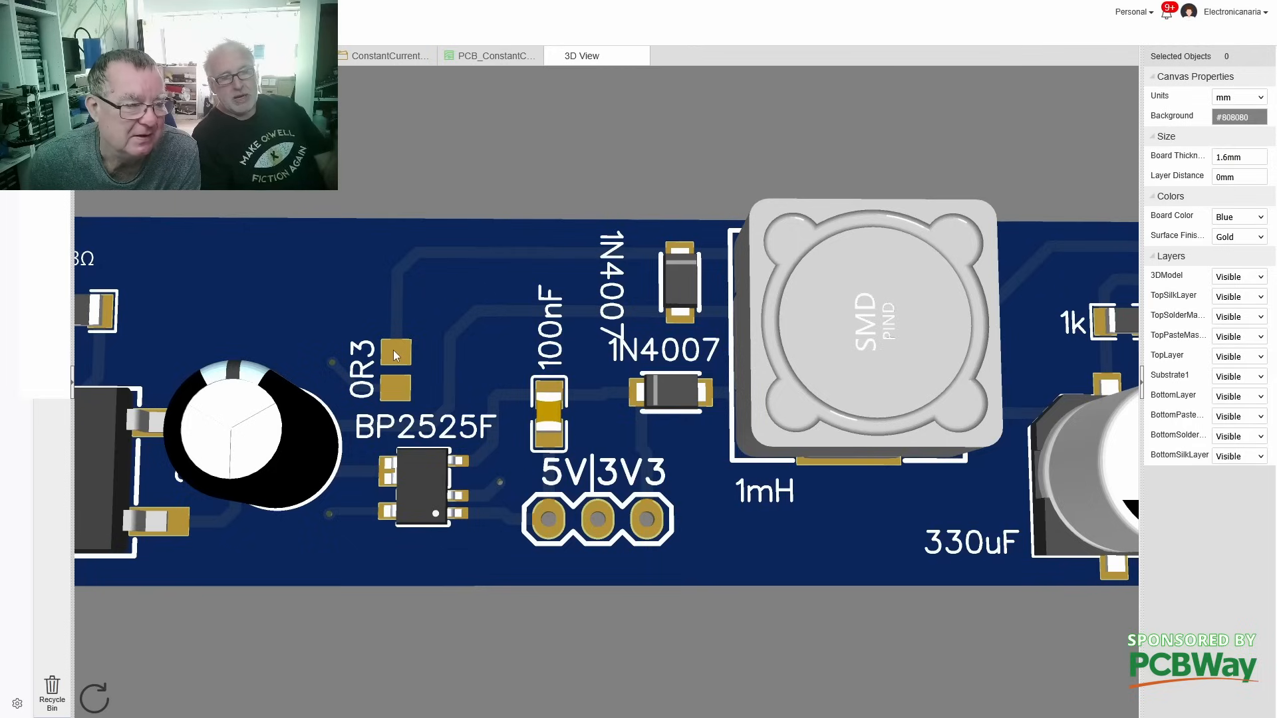
mouse_move(389, 389)
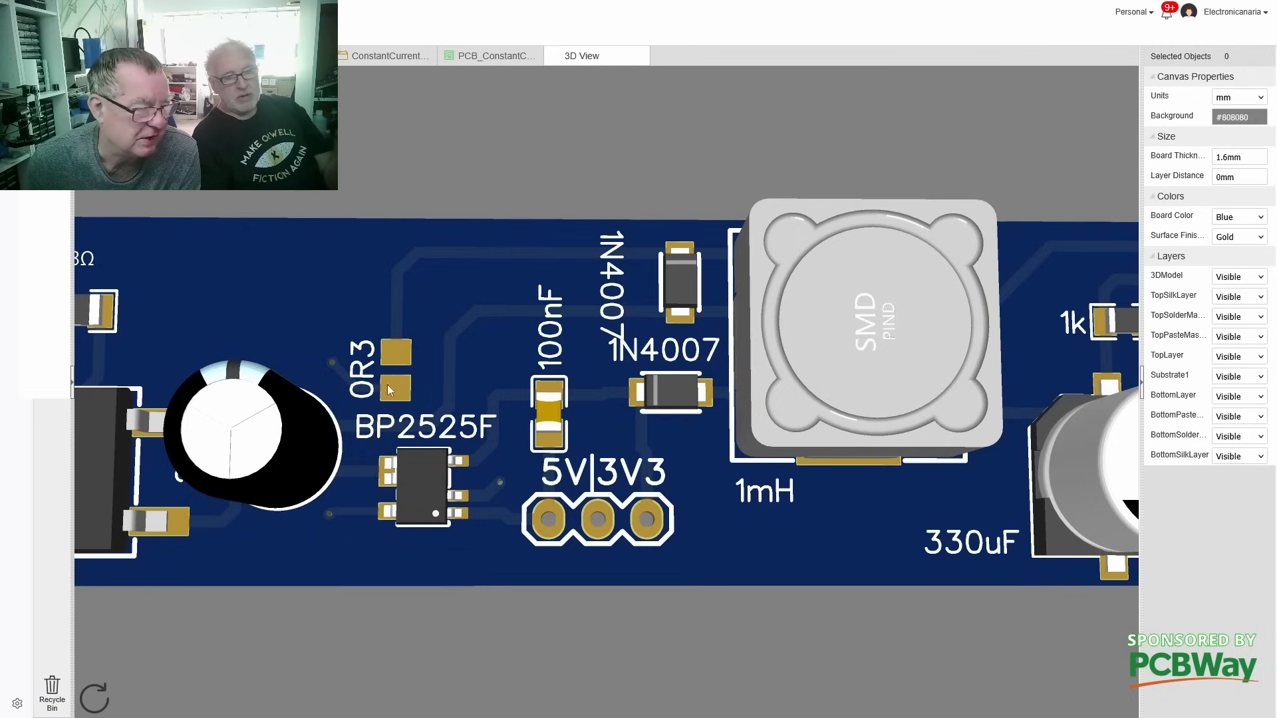
mouse_move(393, 351)
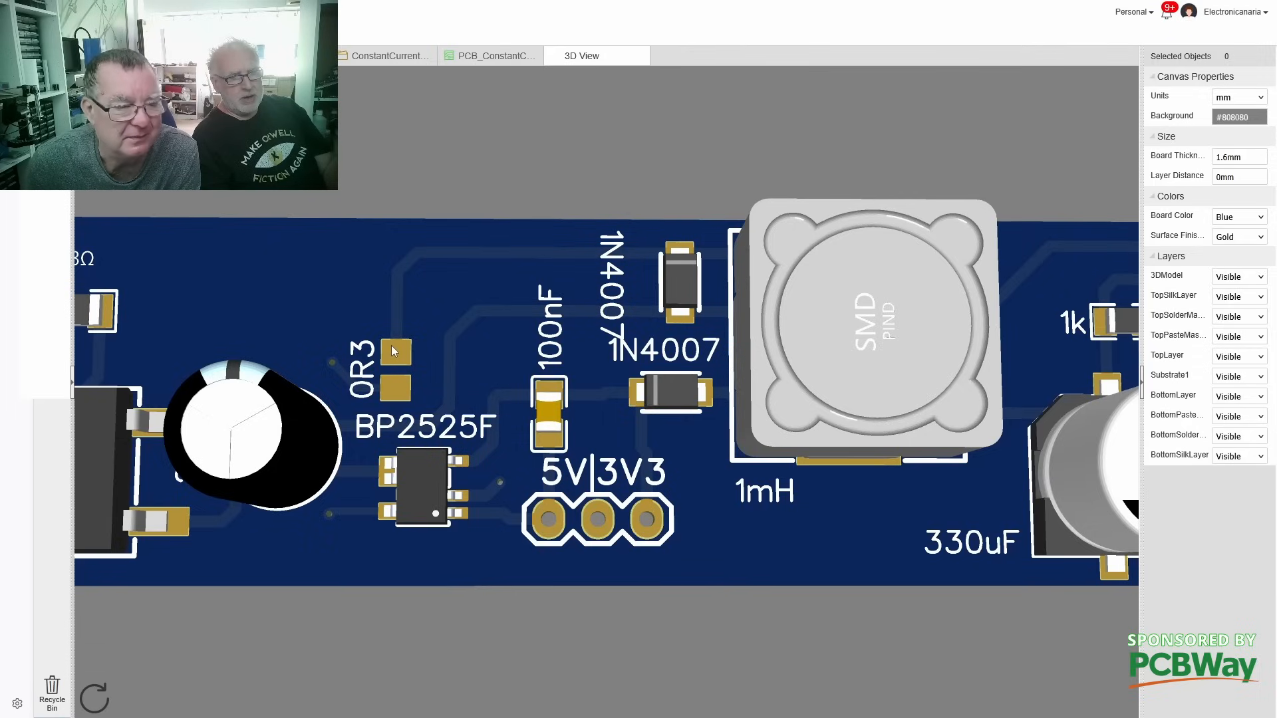
mouse_move(468, 364)
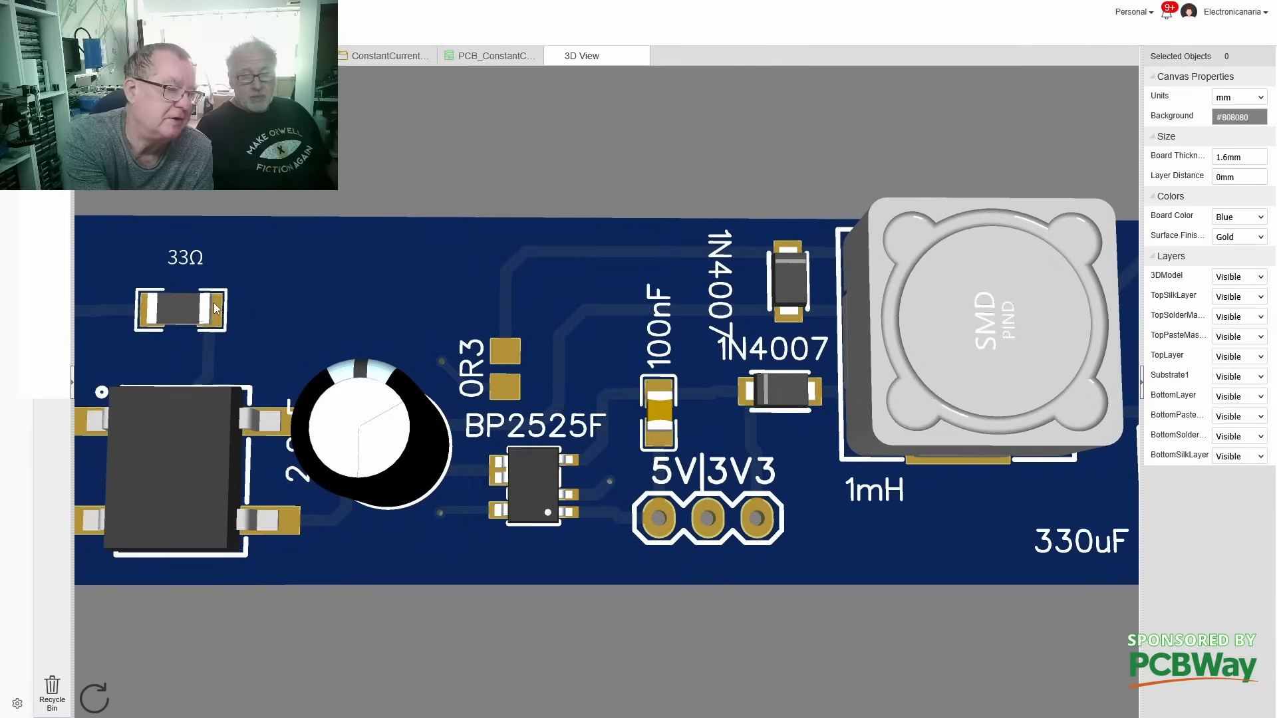
mouse_move(186, 322)
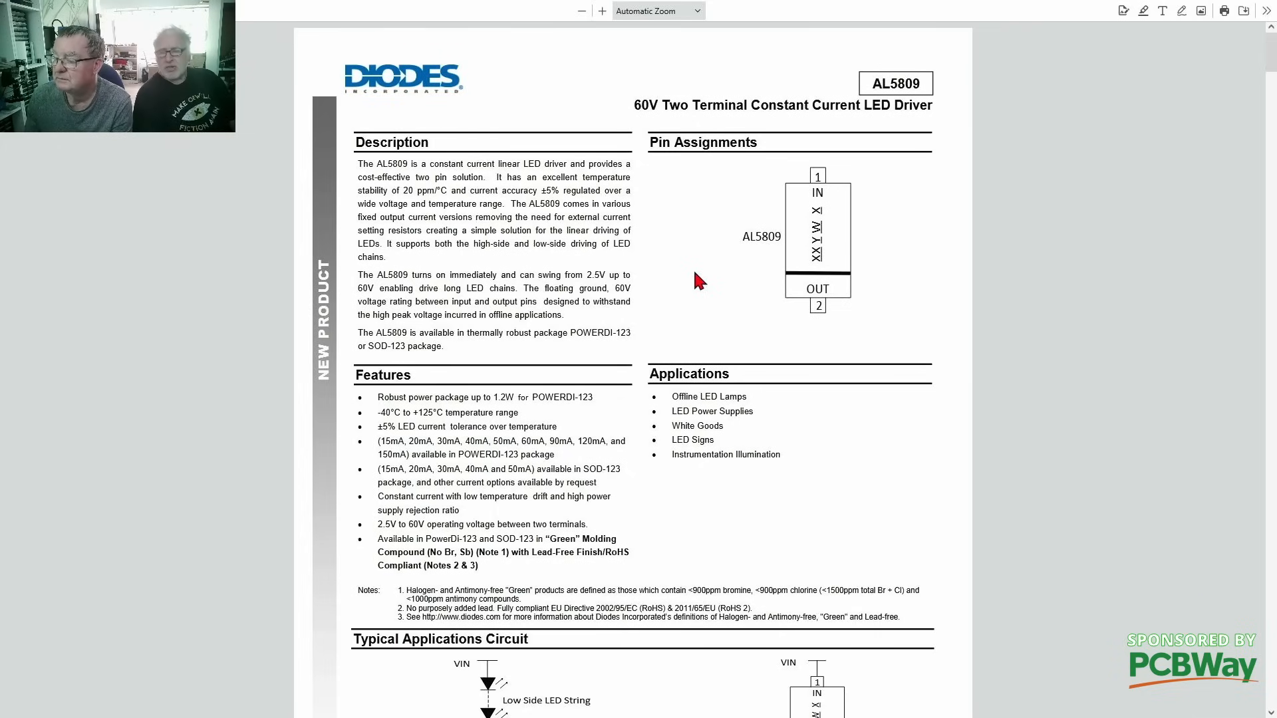
mouse_move(870, 280)
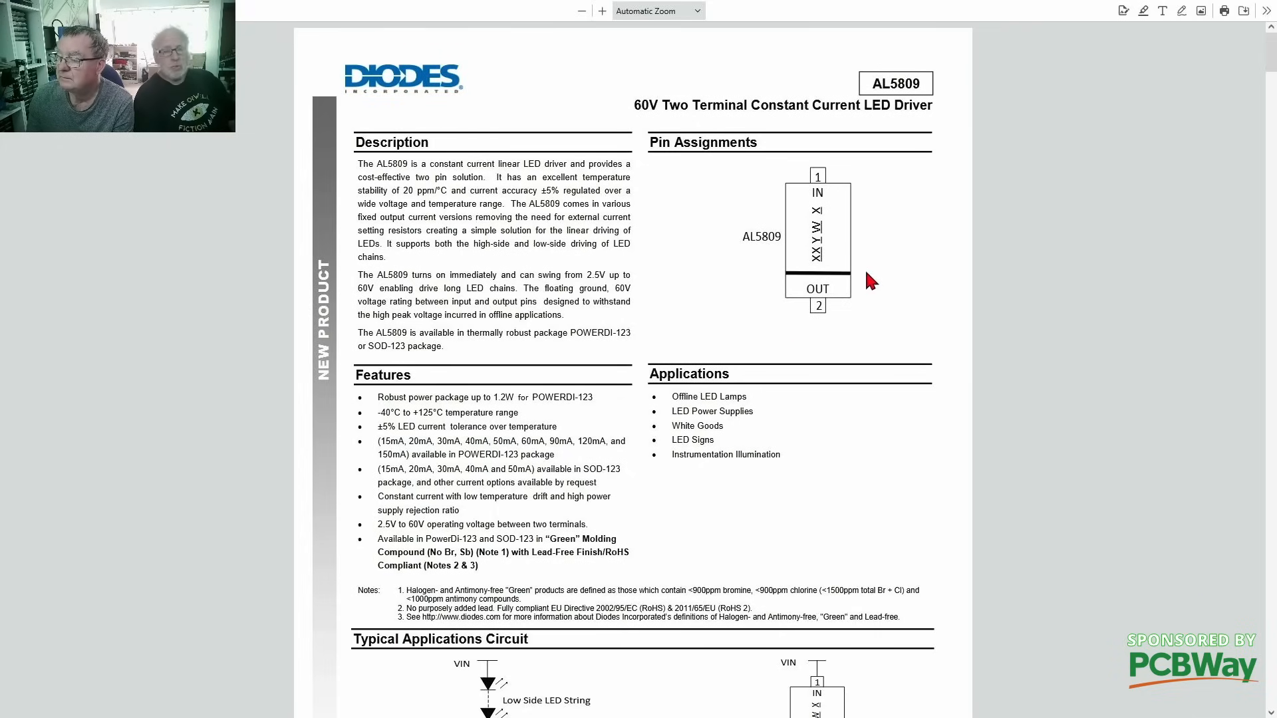
mouse_move(798, 280)
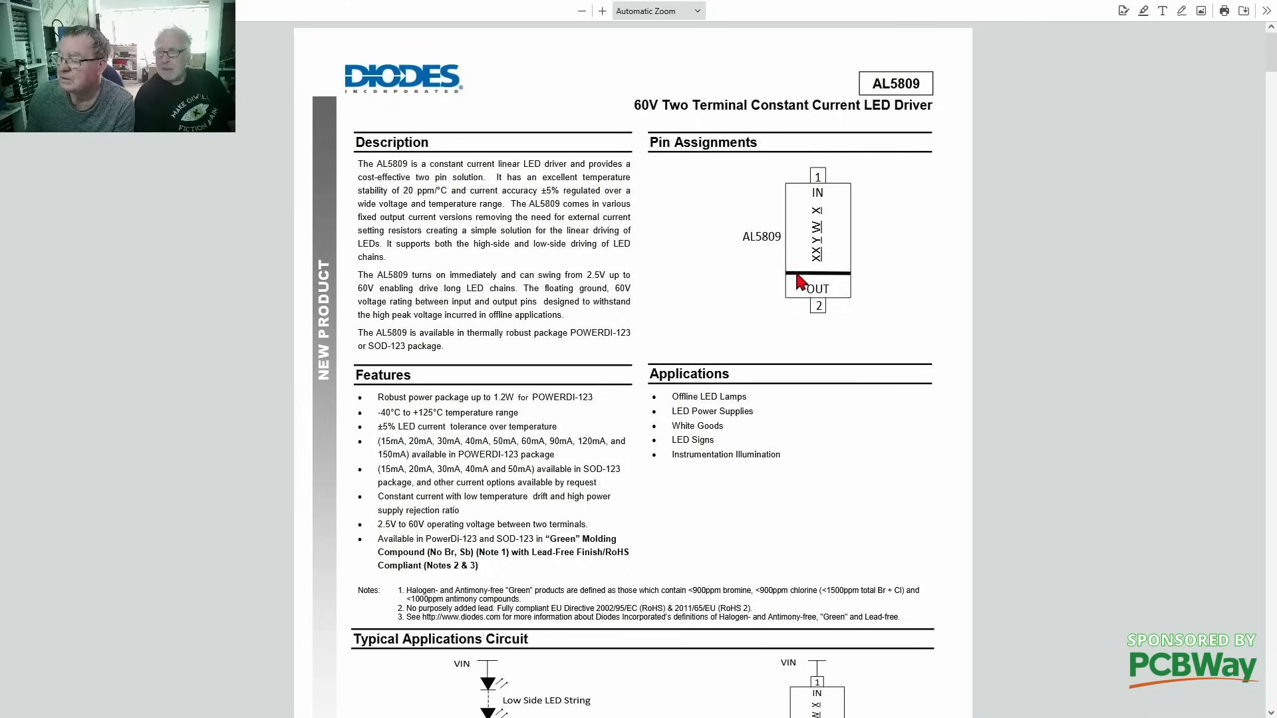
mouse_move(846, 312)
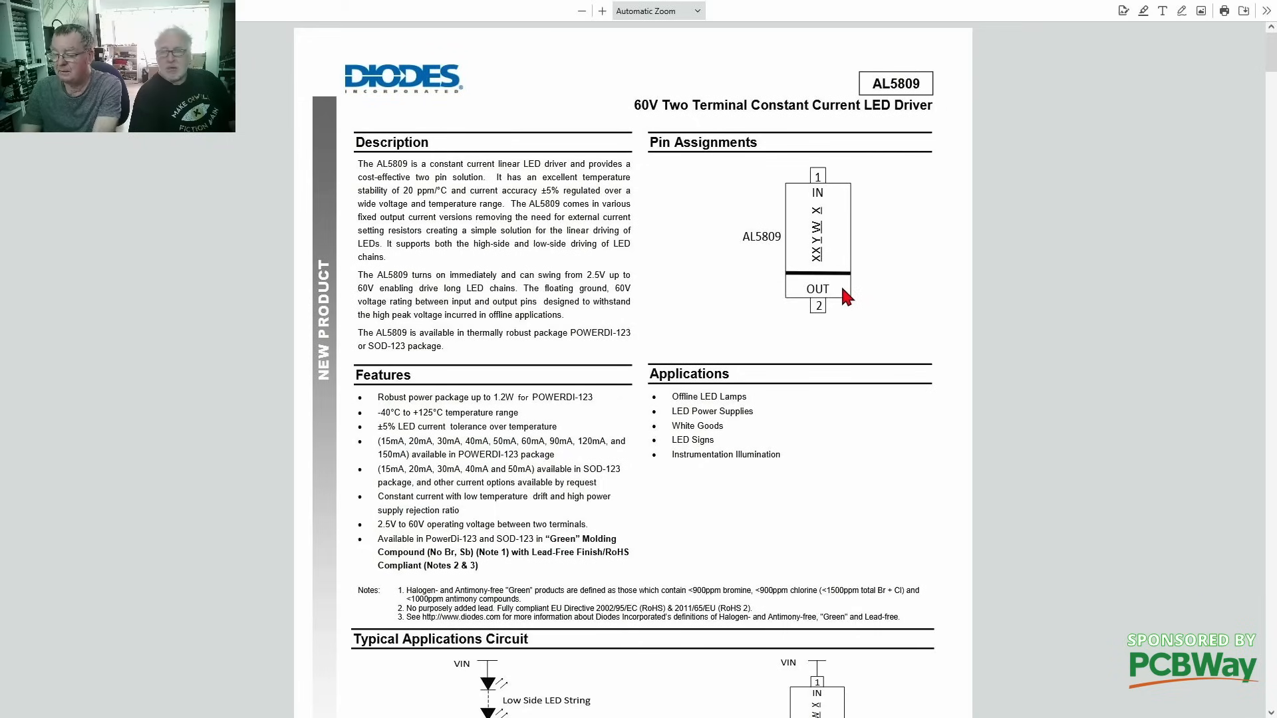
mouse_move(714, 318)
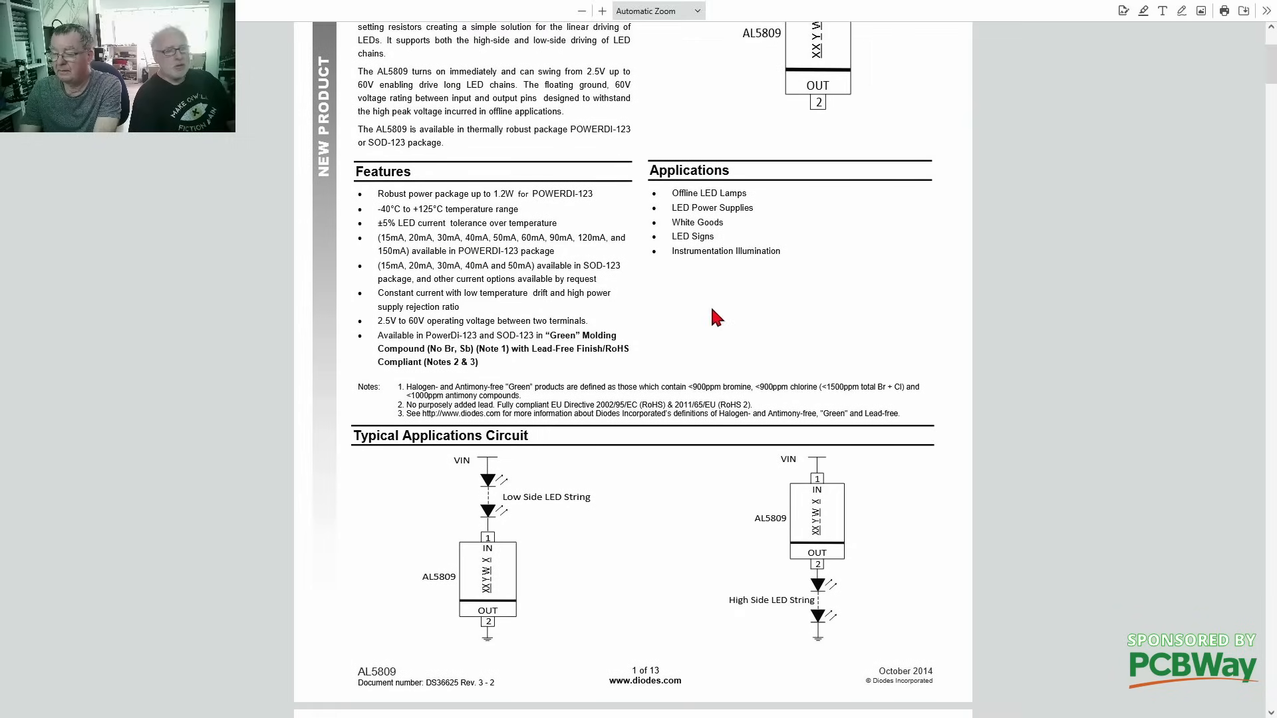
mouse_move(515, 453)
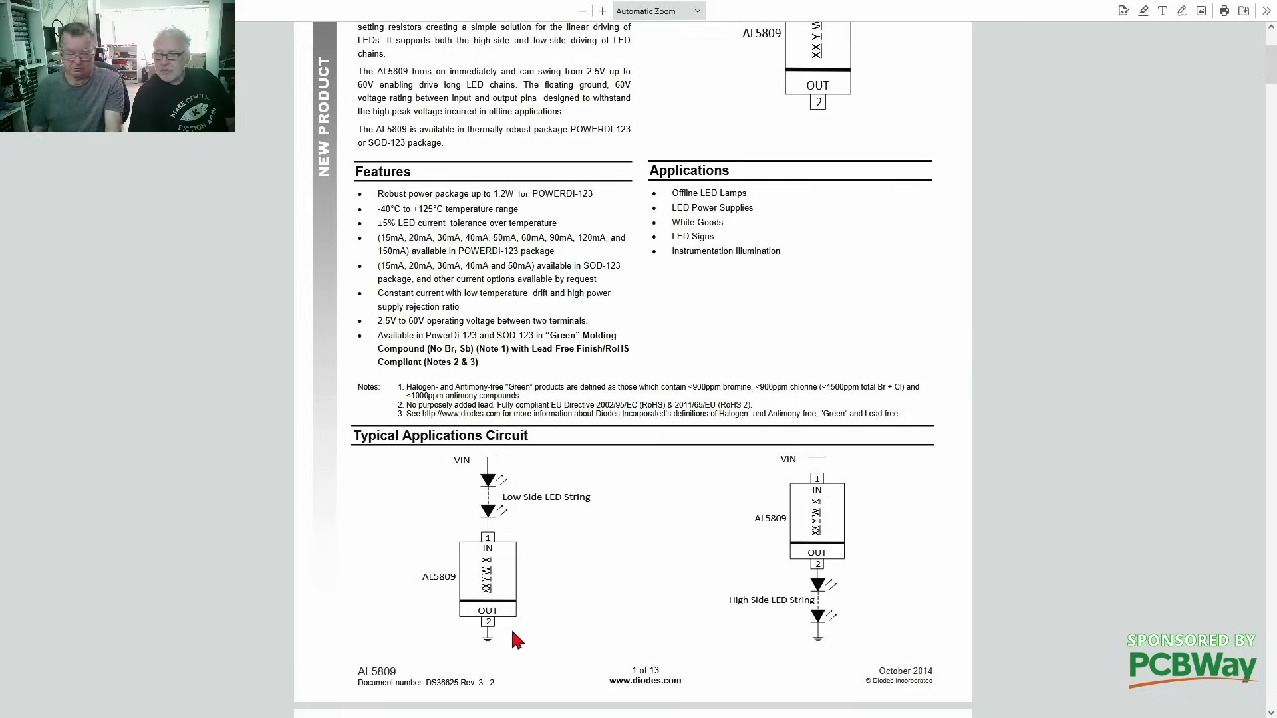
mouse_move(591, 610)
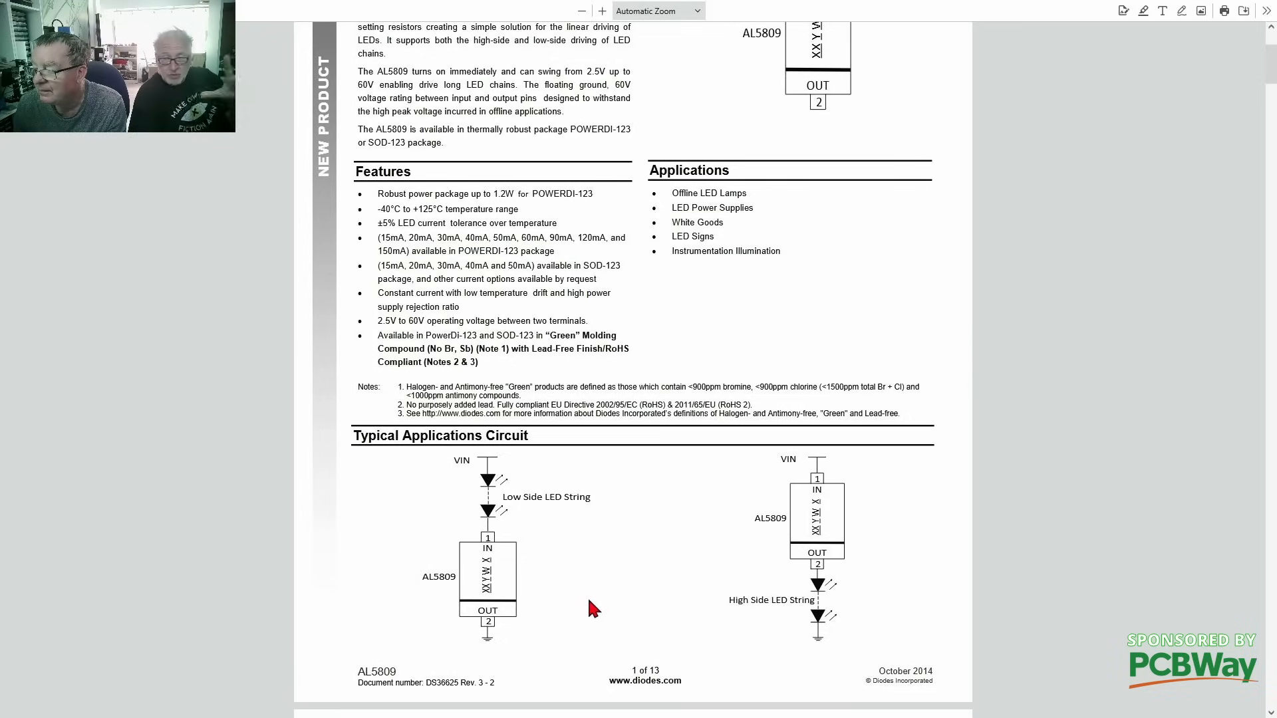
mouse_move(820, 462)
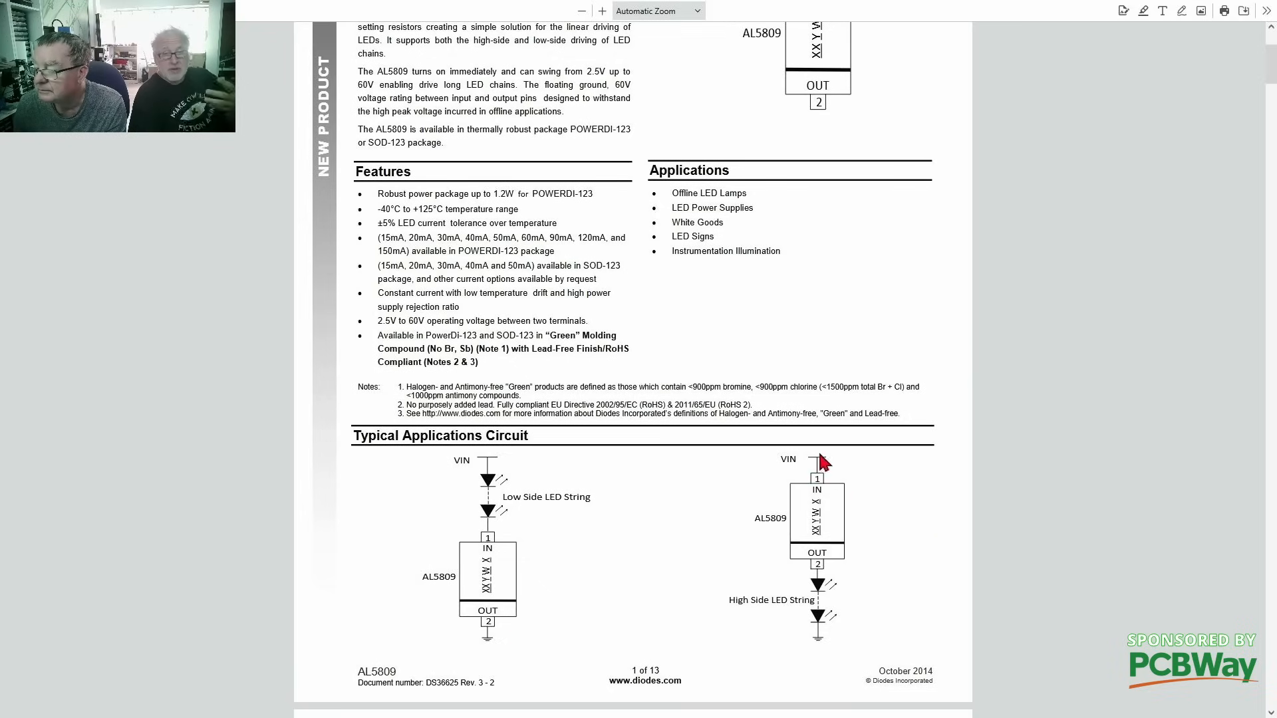
mouse_move(862, 606)
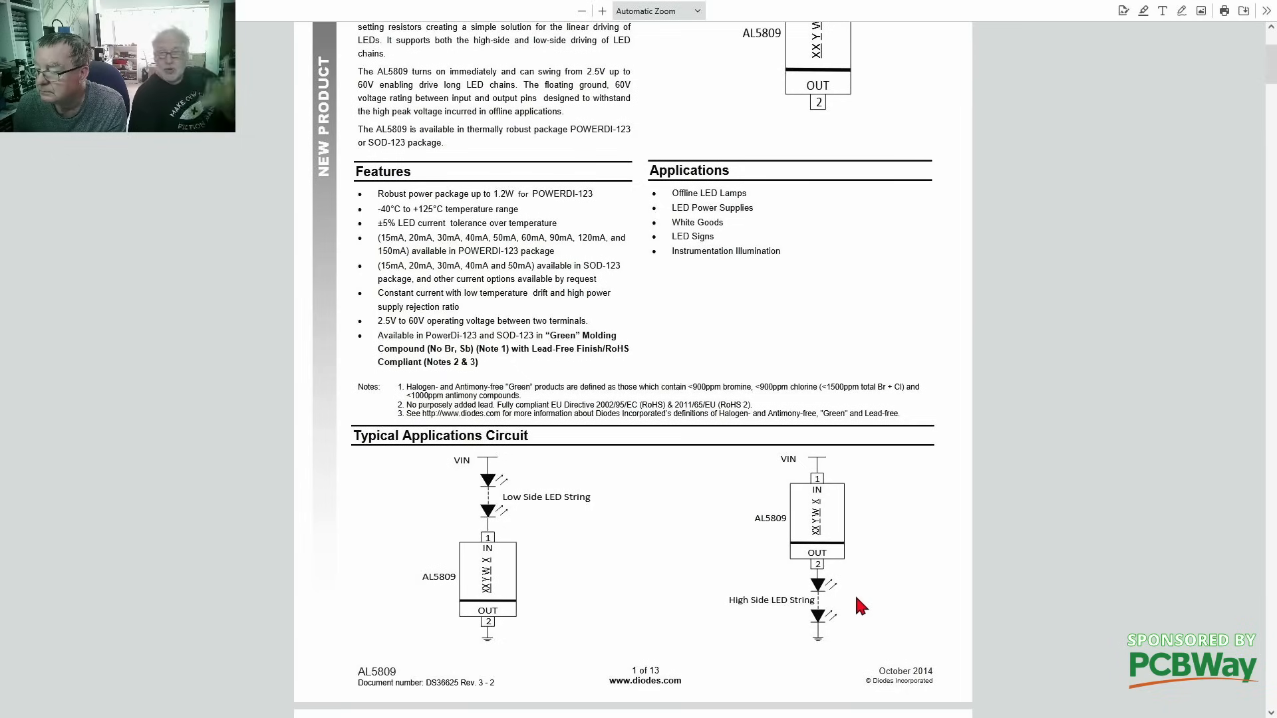
mouse_move(768, 473)
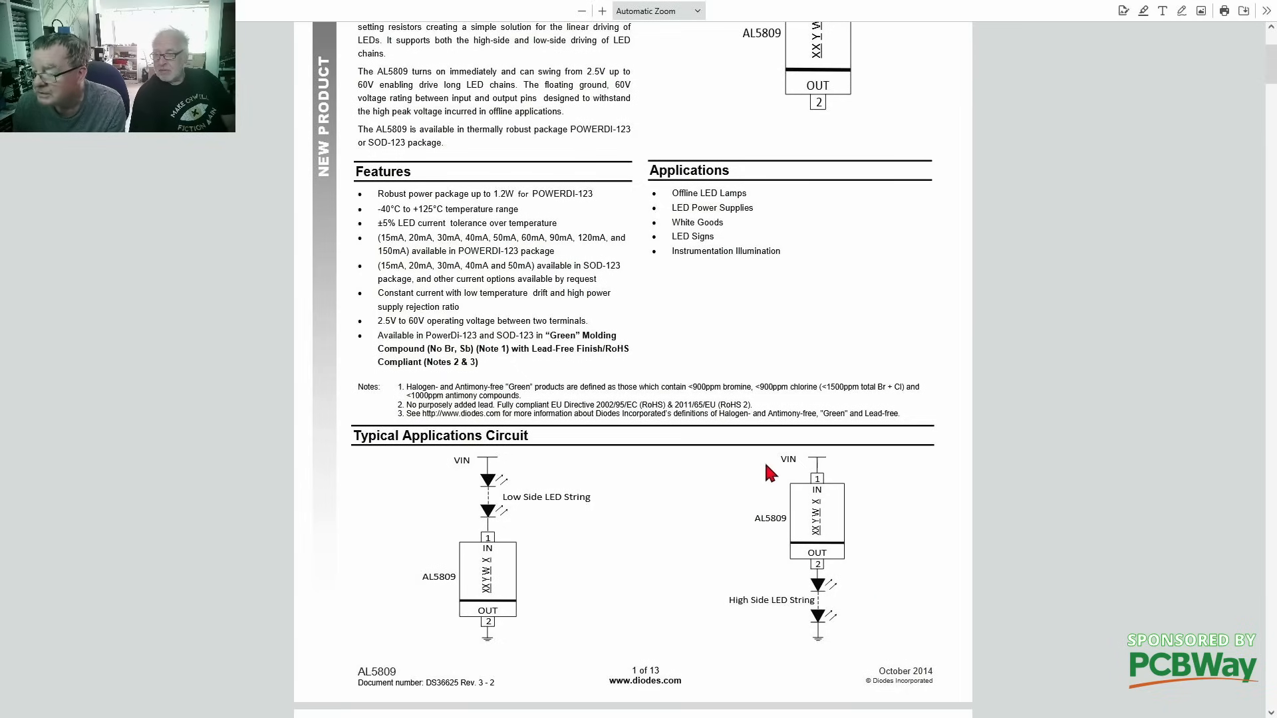
mouse_move(1000, 520)
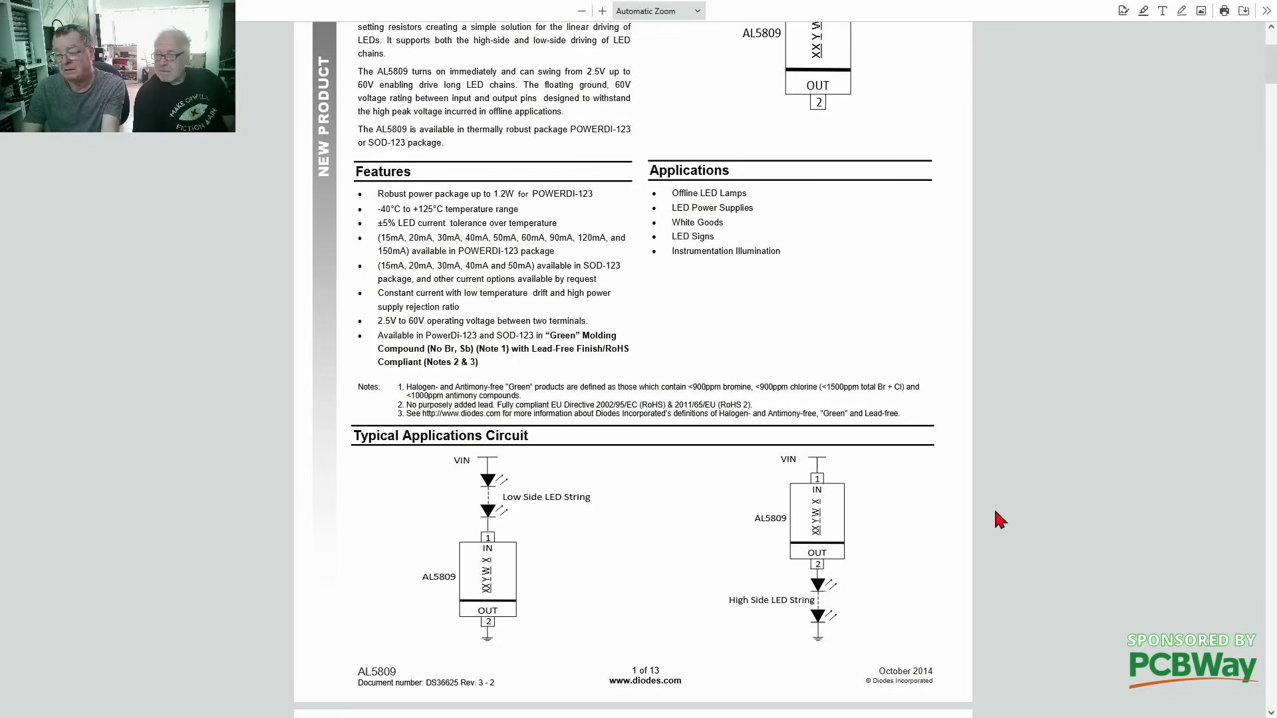
Step: Scroll through the AL5809 datasheet's features and applications lists
scroll("down", 3)
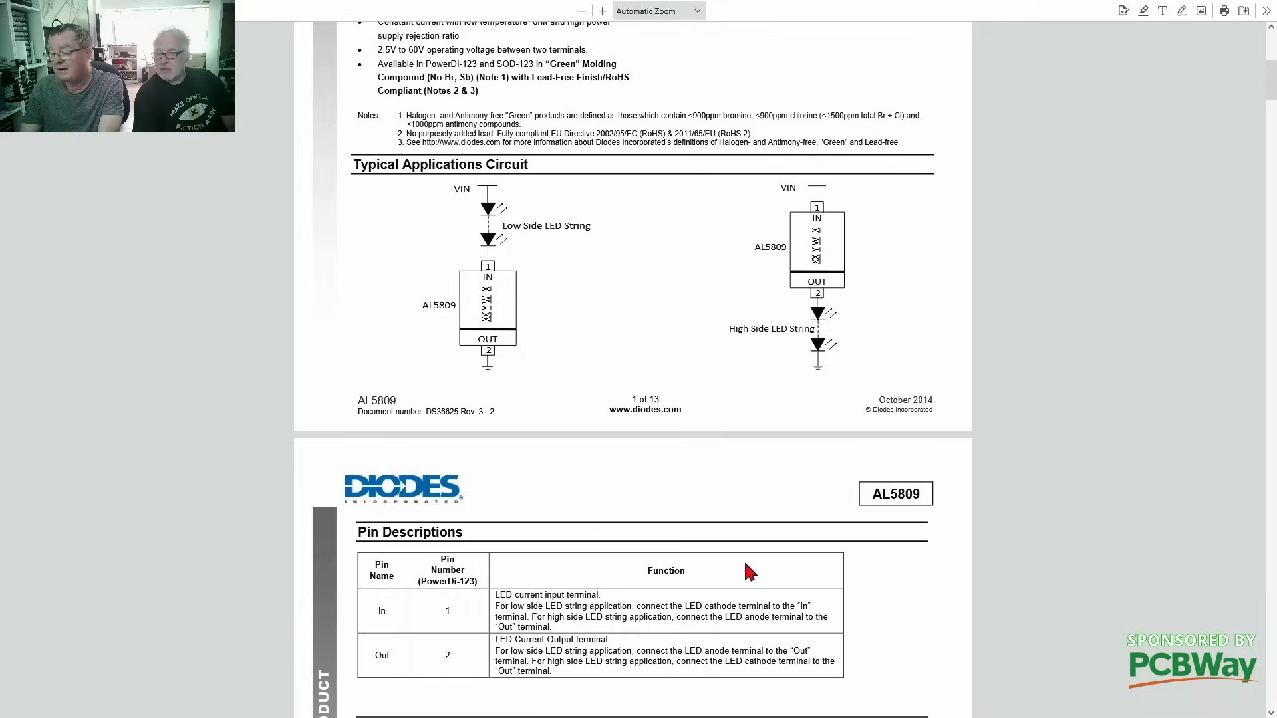
scroll("down", 3)
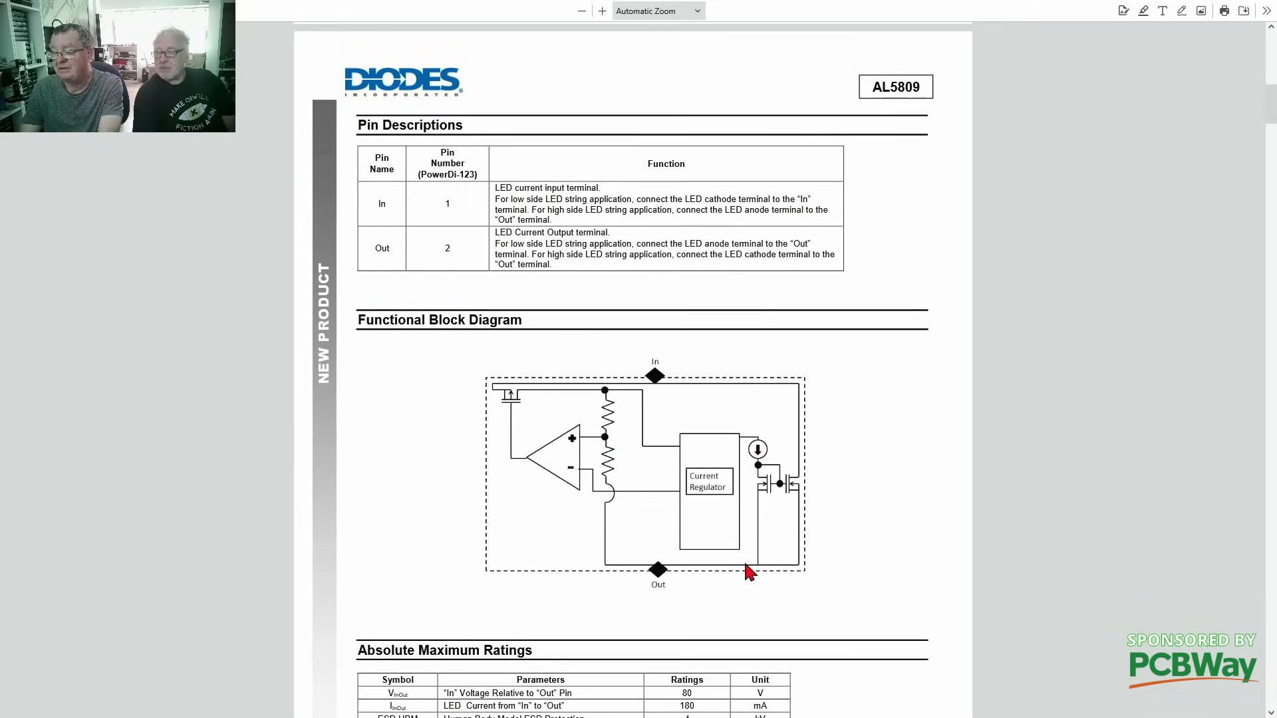
mouse_move(562, 489)
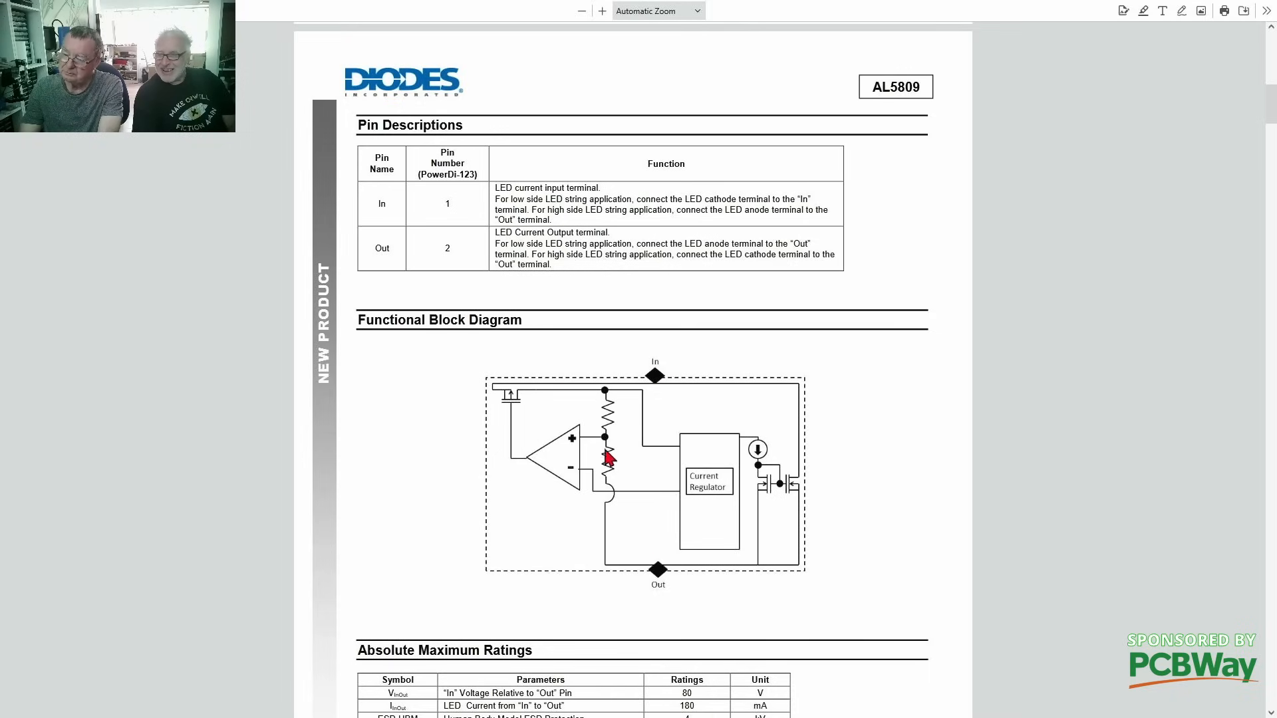
mouse_move(570, 404)
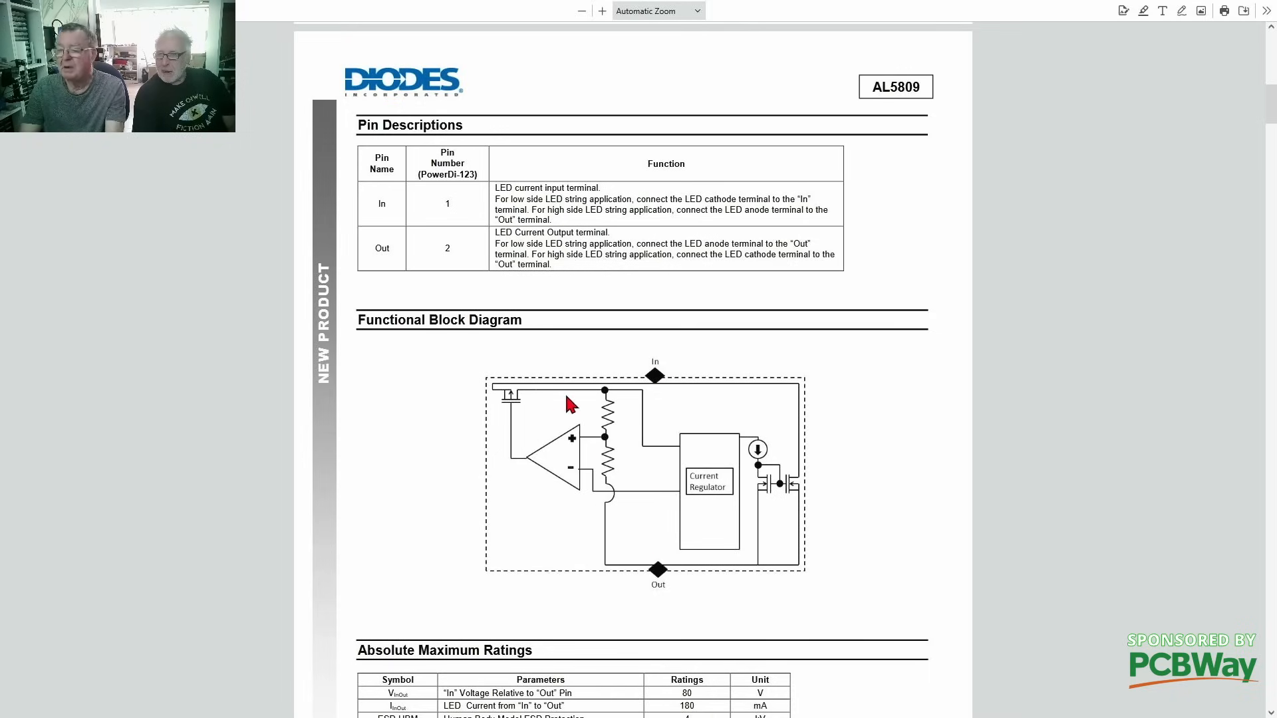
mouse_move(740, 453)
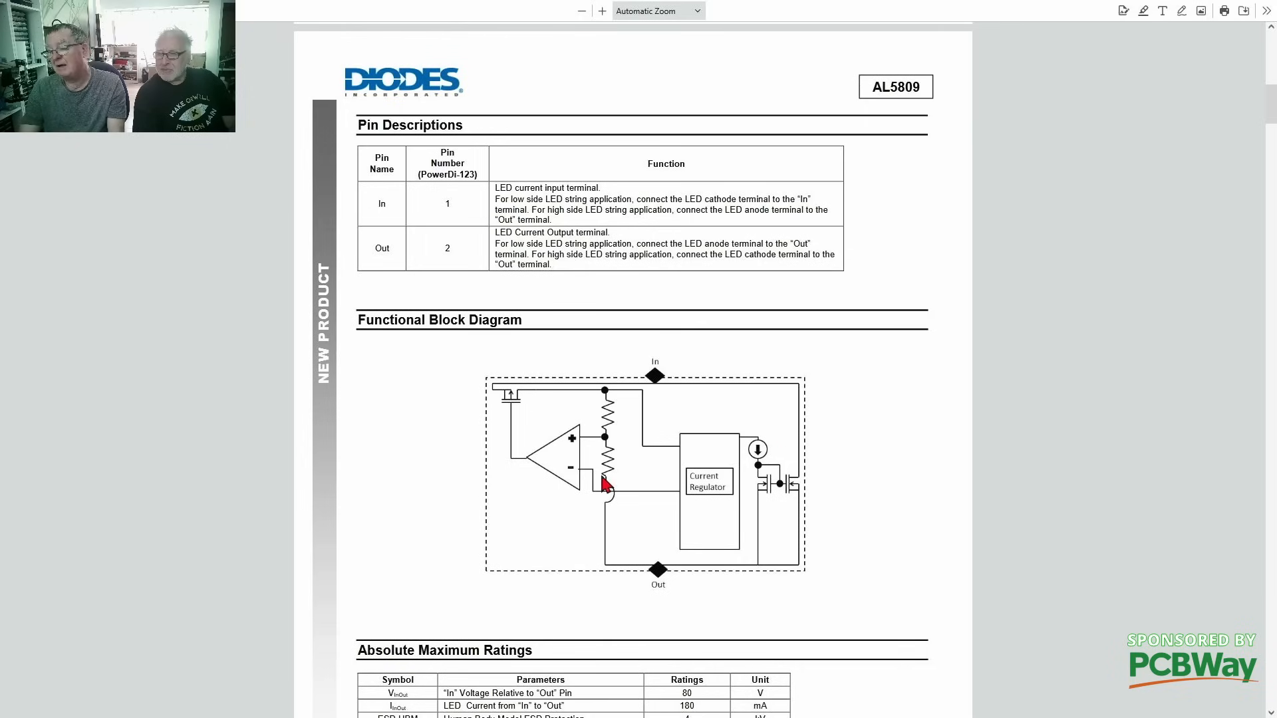
mouse_move(615, 476)
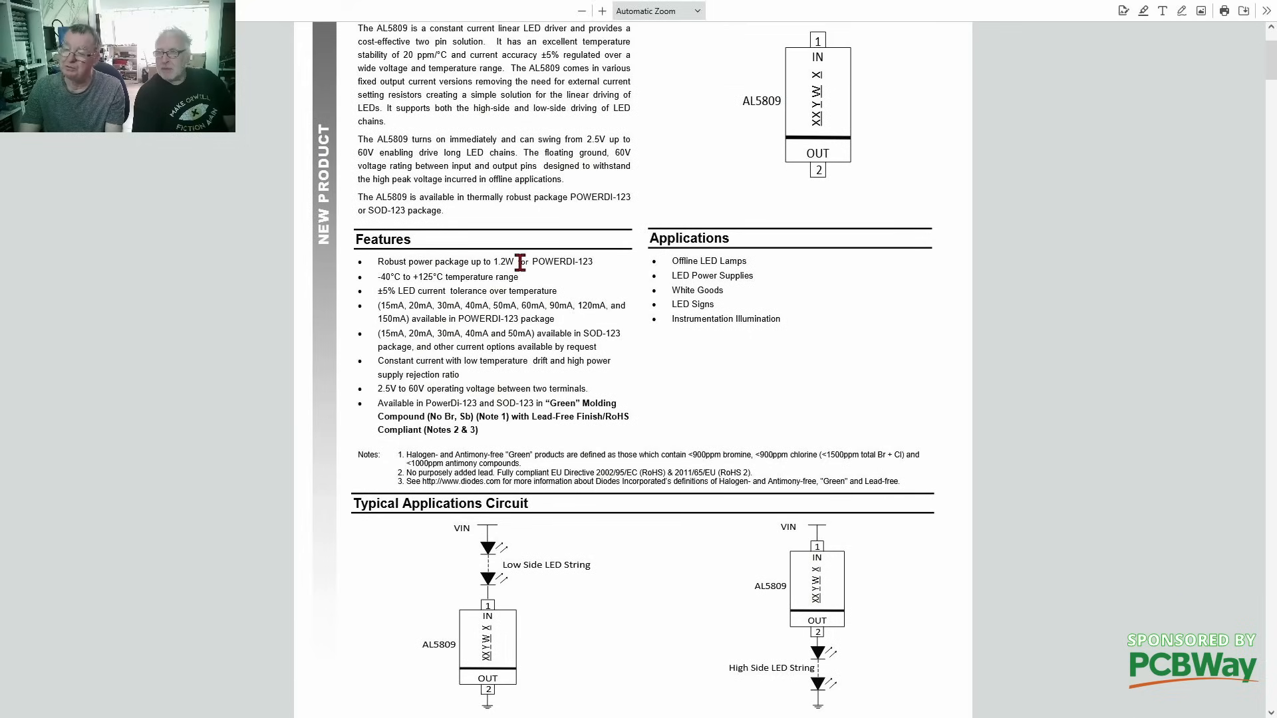
mouse_move(603, 265)
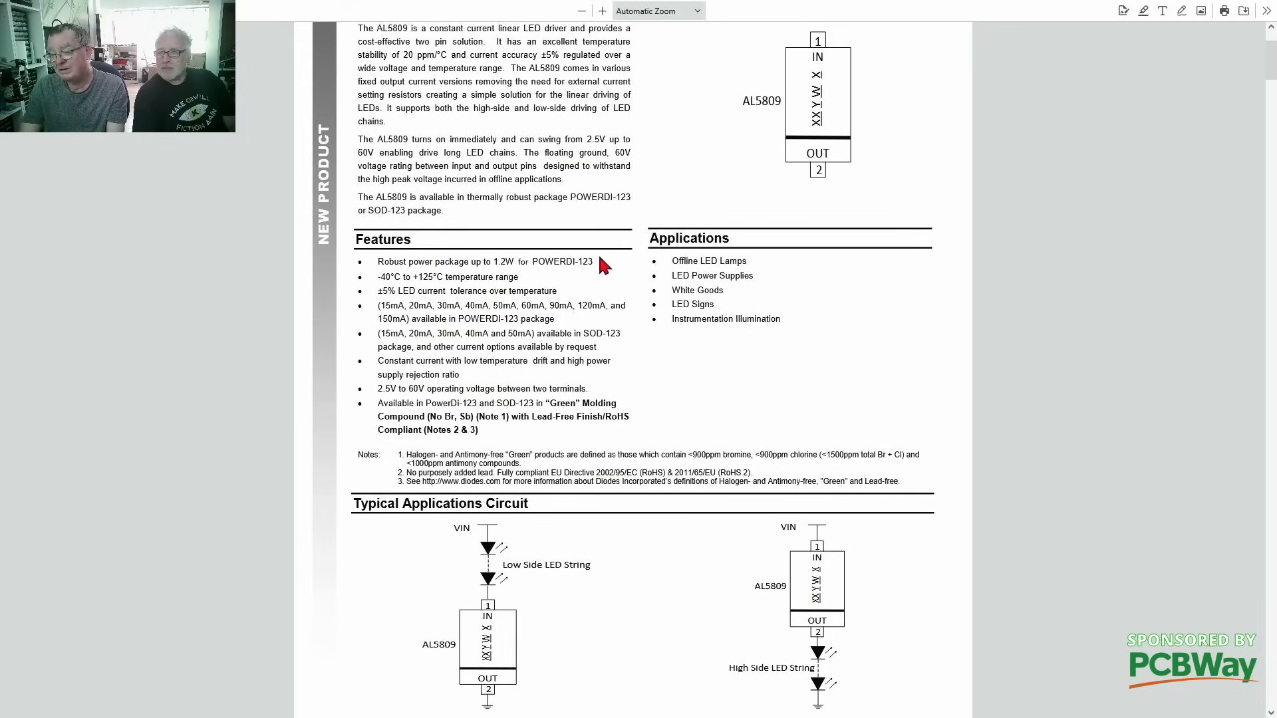
mouse_move(422, 334)
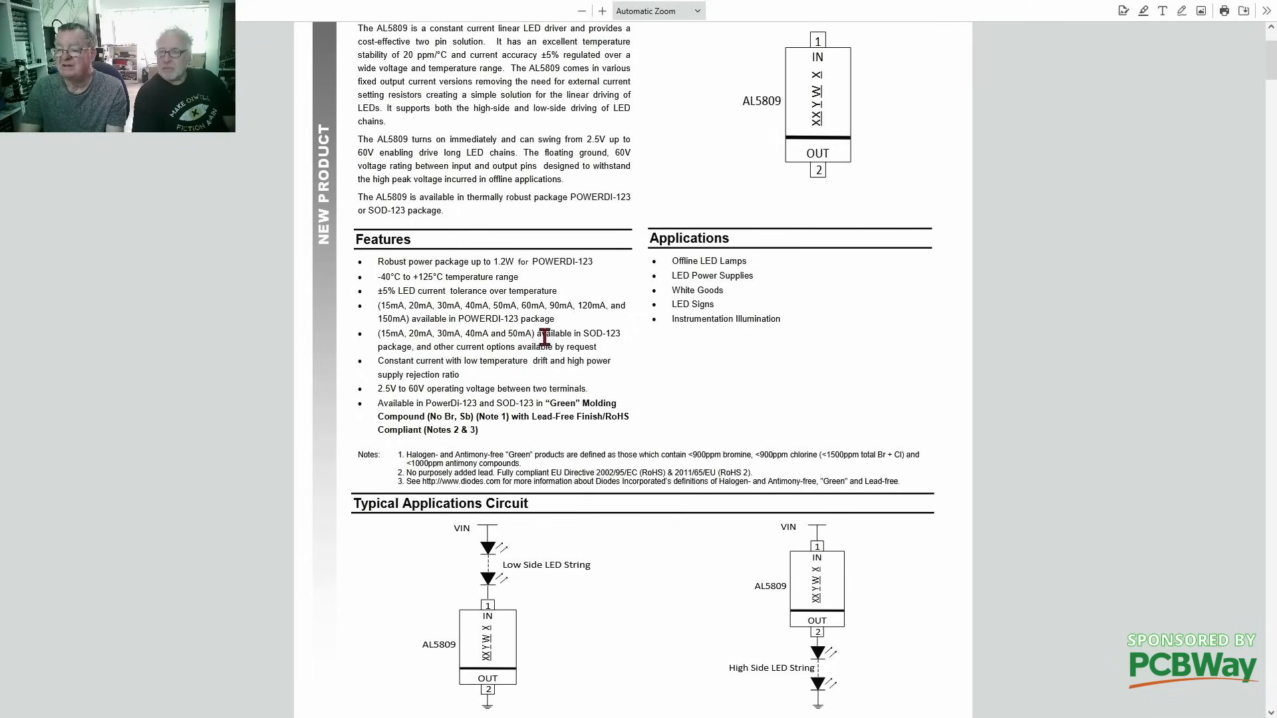
mouse_move(605, 336)
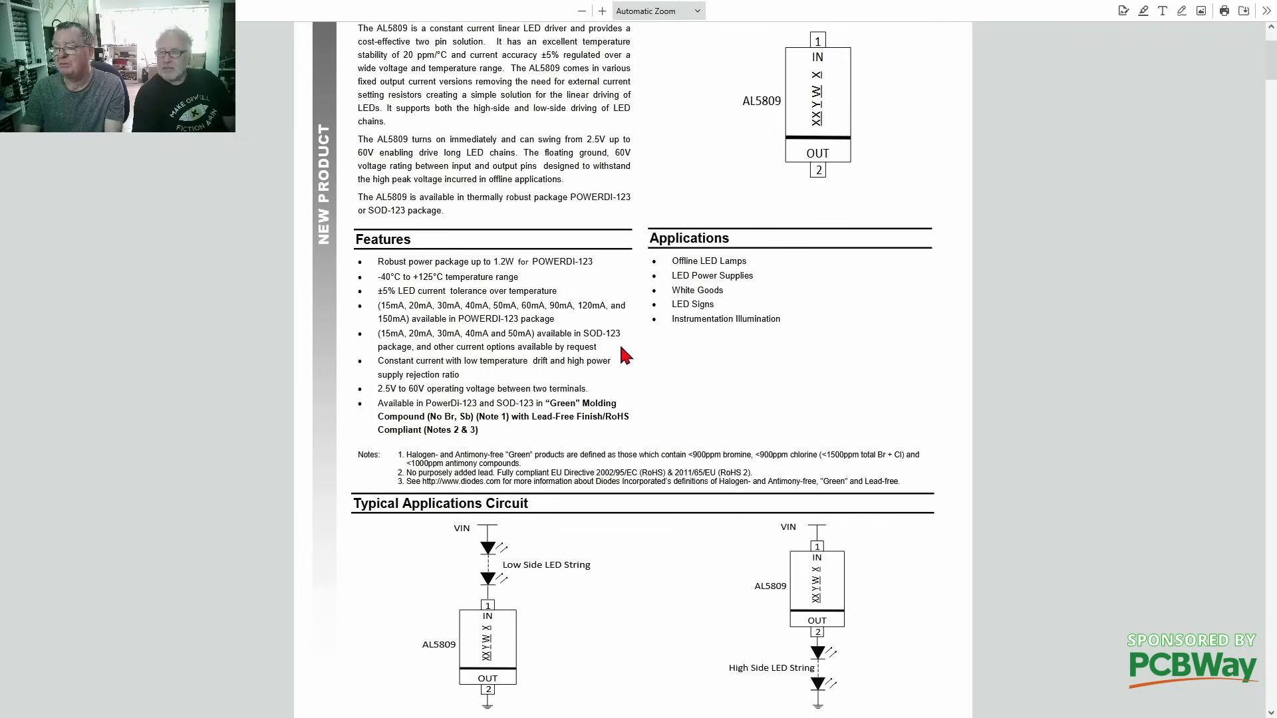
mouse_move(624, 358)
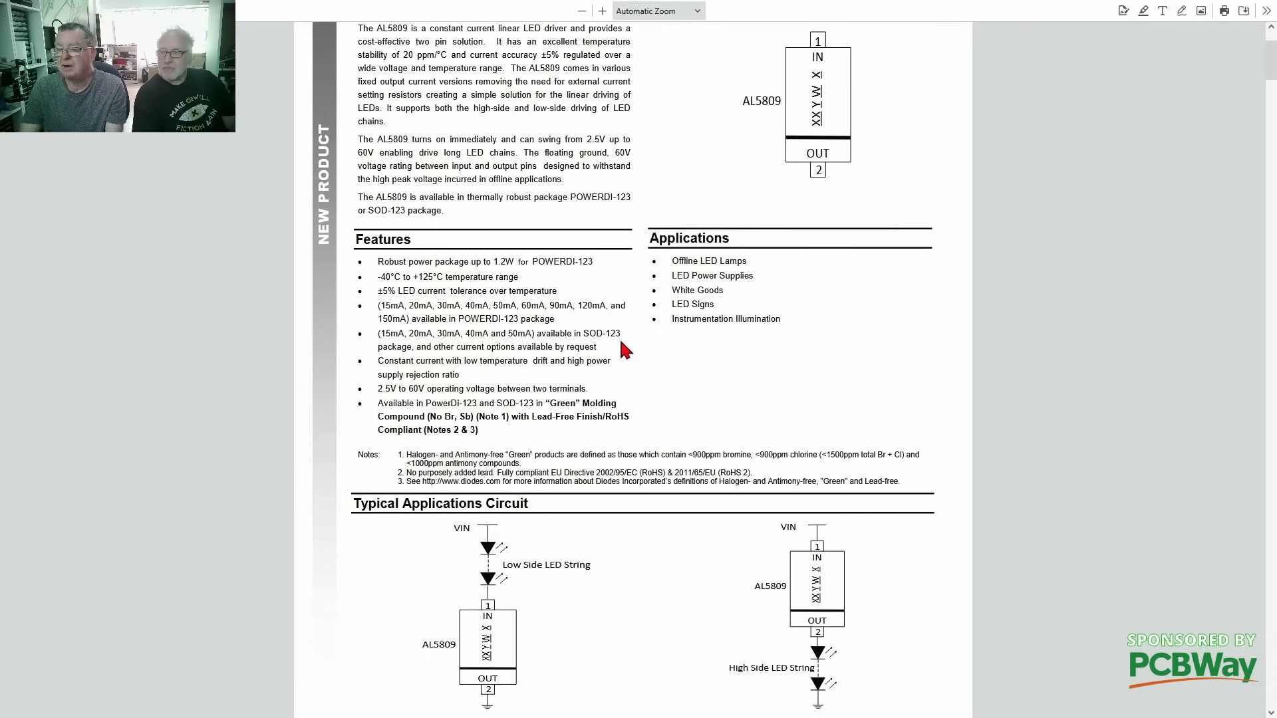
mouse_move(556, 337)
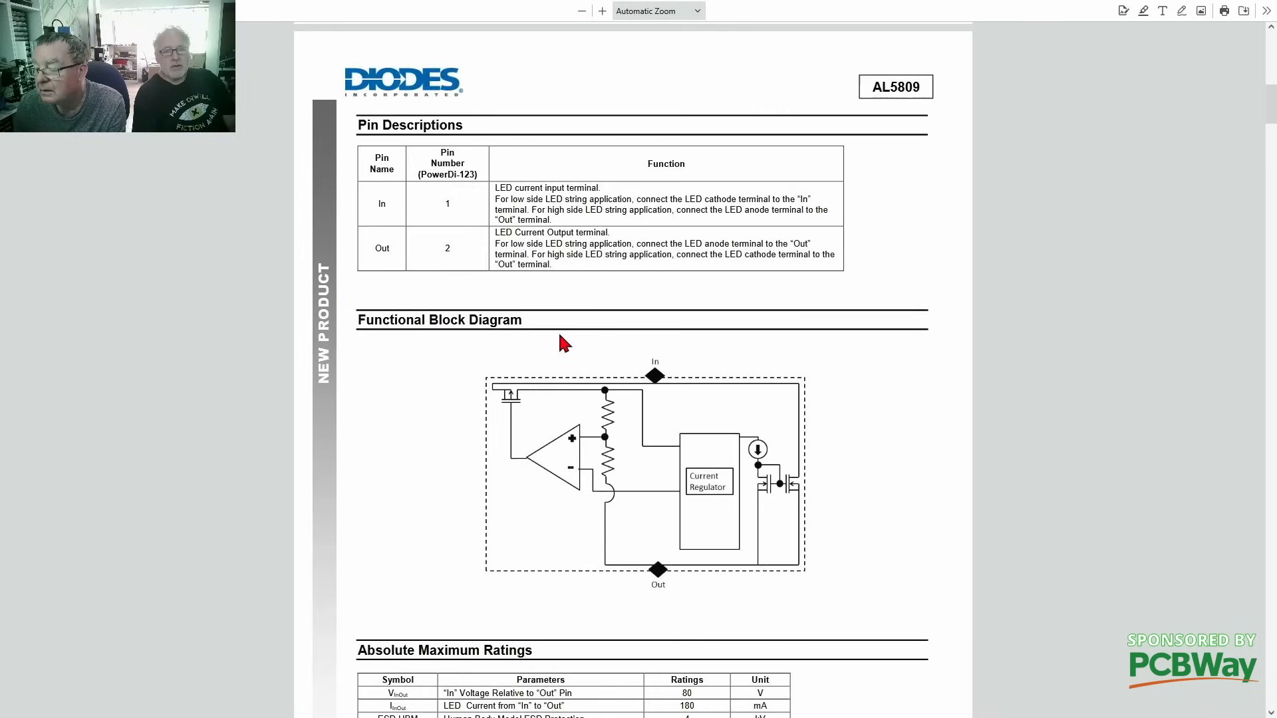
scroll("down", 3)
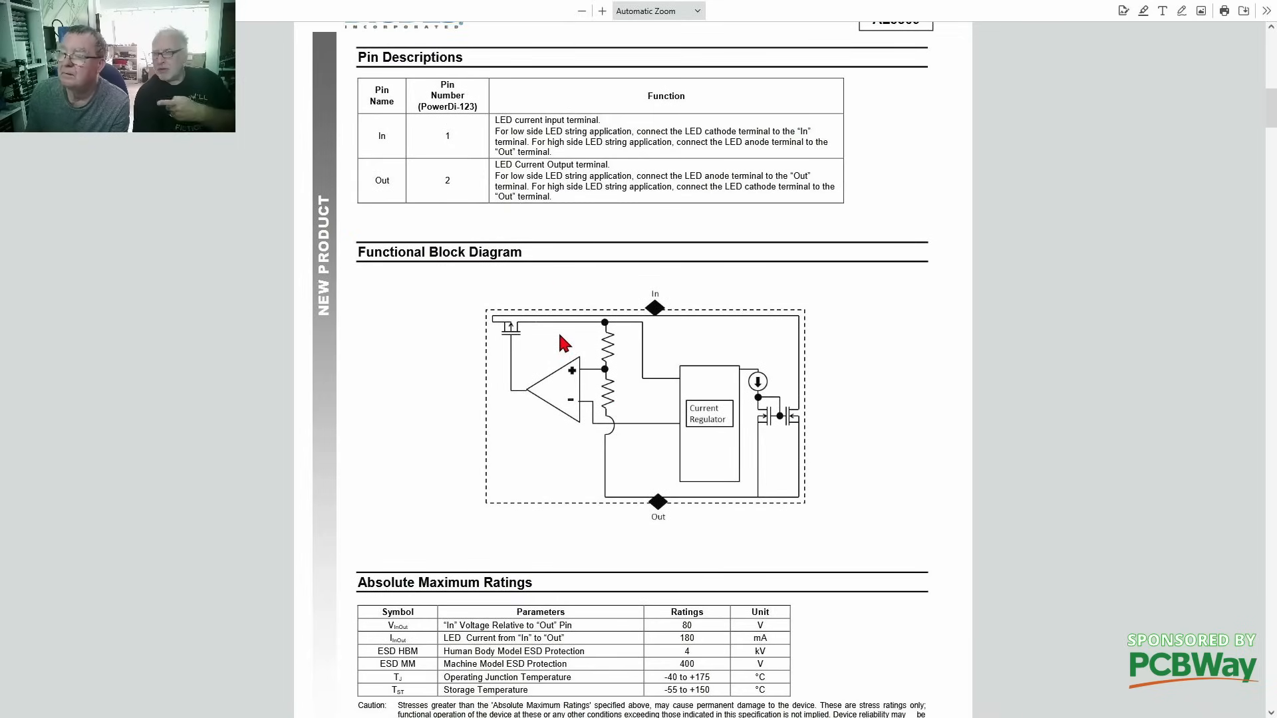
scroll("down", 3)
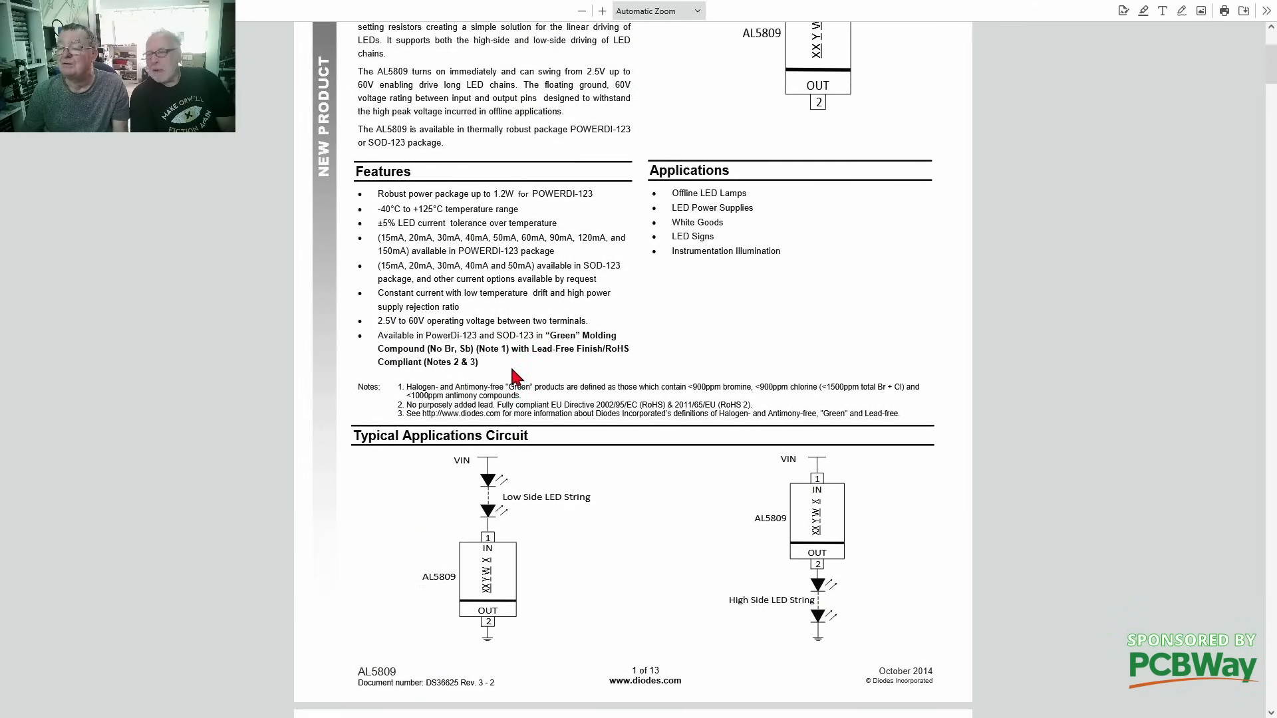
mouse_move(572, 371)
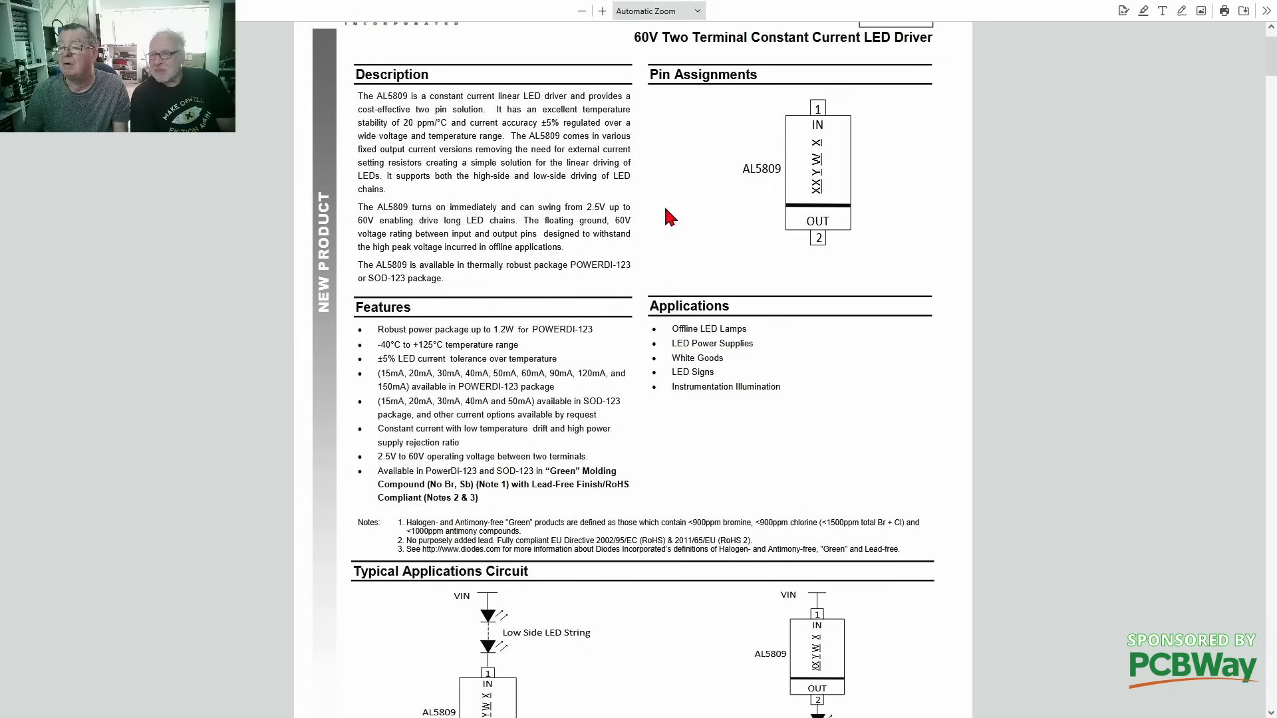
mouse_move(570, 399)
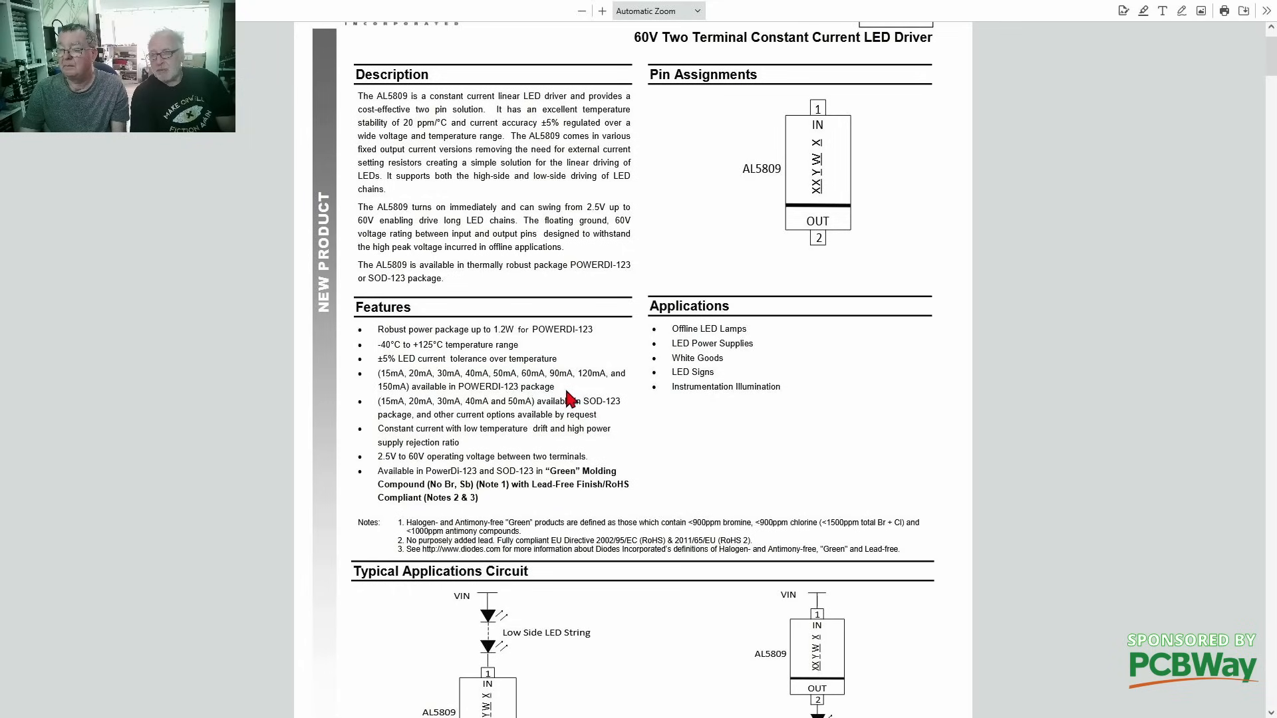
mouse_move(570, 397)
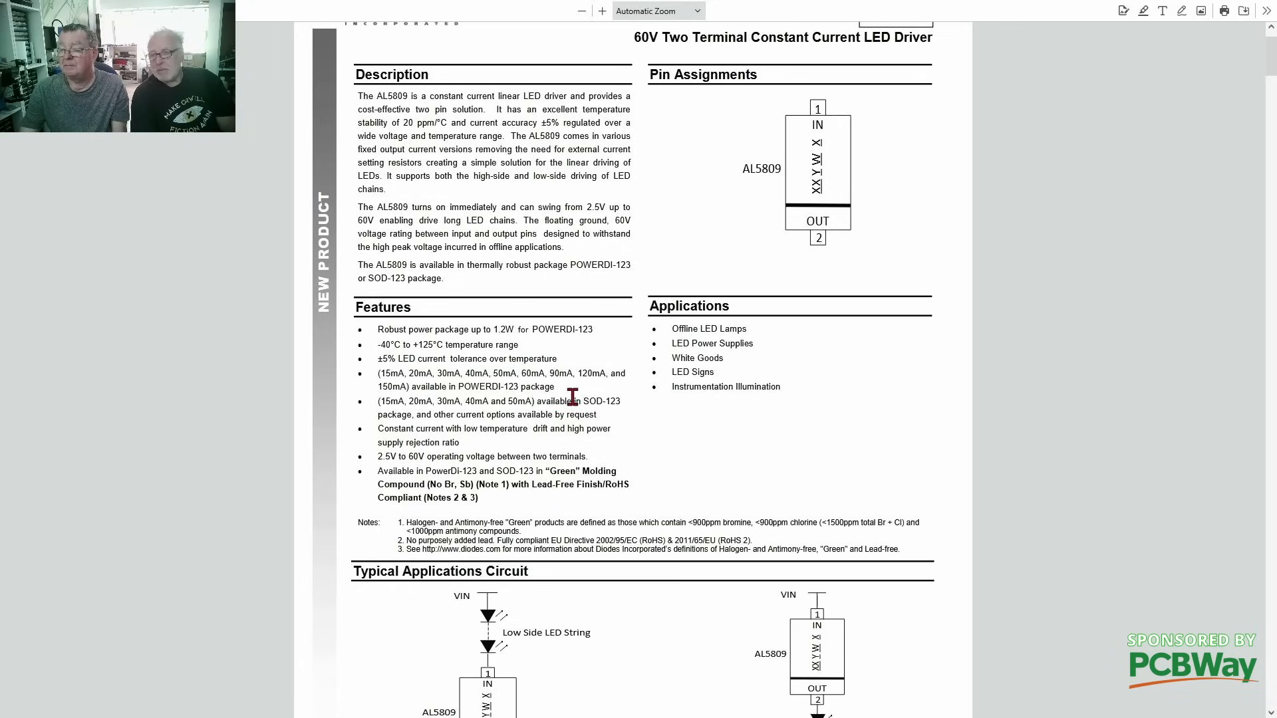
mouse_move(612, 396)
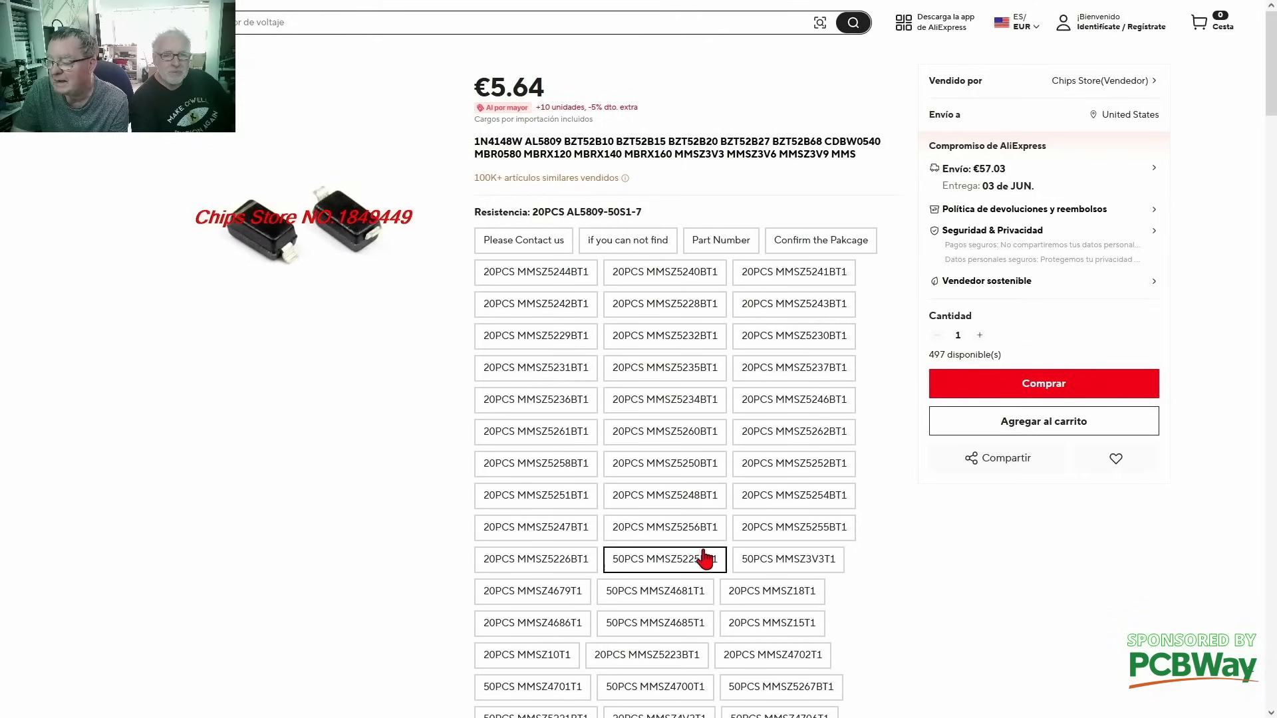
Step: Browse the 10PCS AL5809-15P1-7 AliExpress listing priced €2.25
scroll("down", 3)
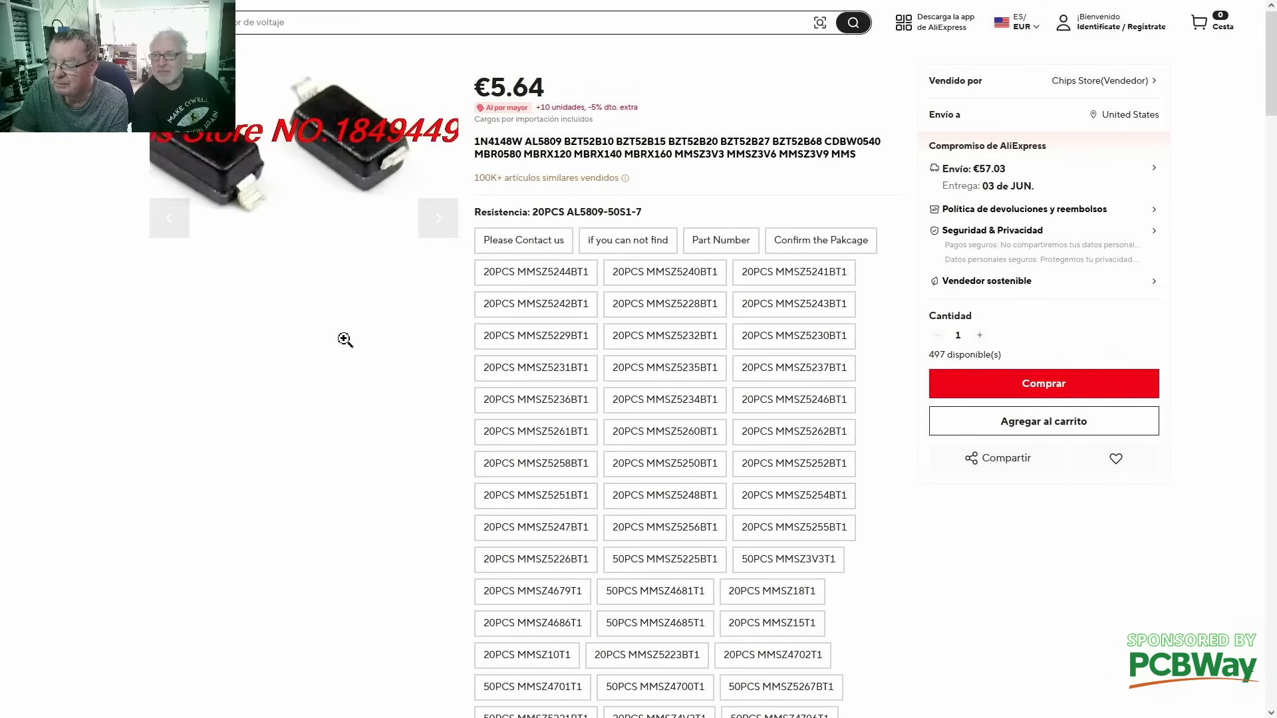
scroll("down", 3)
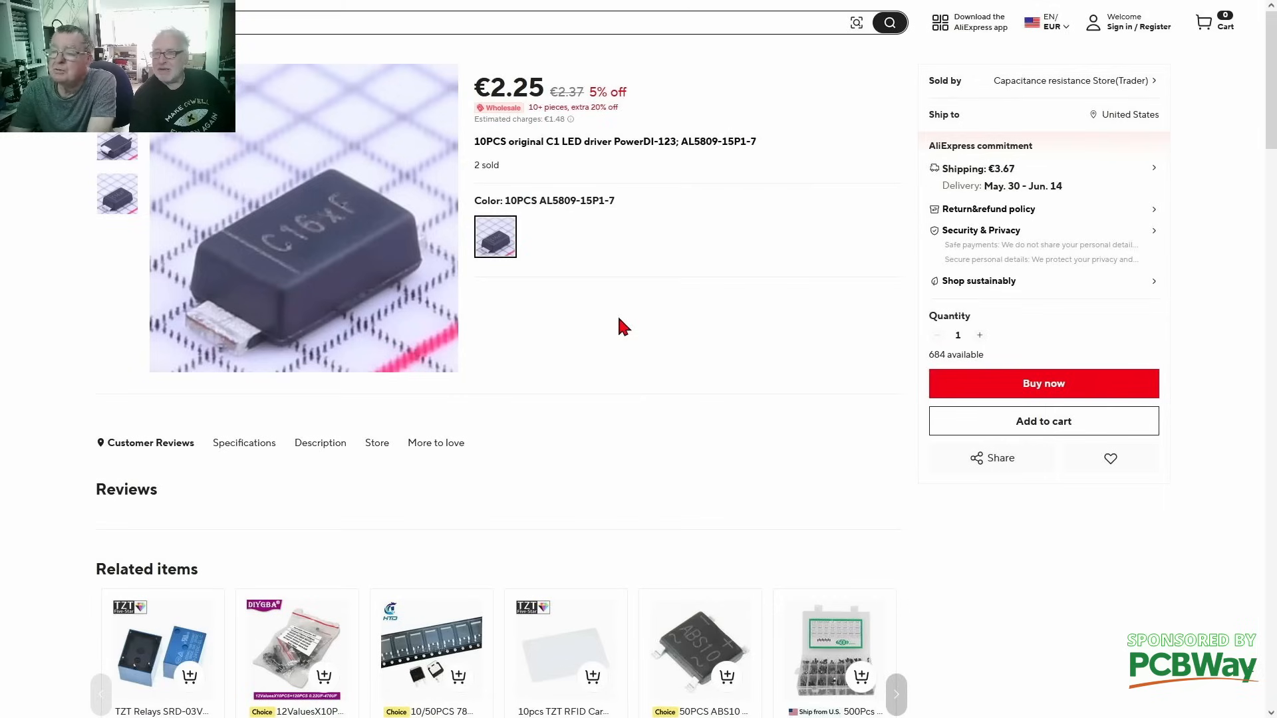
mouse_move(726, 149)
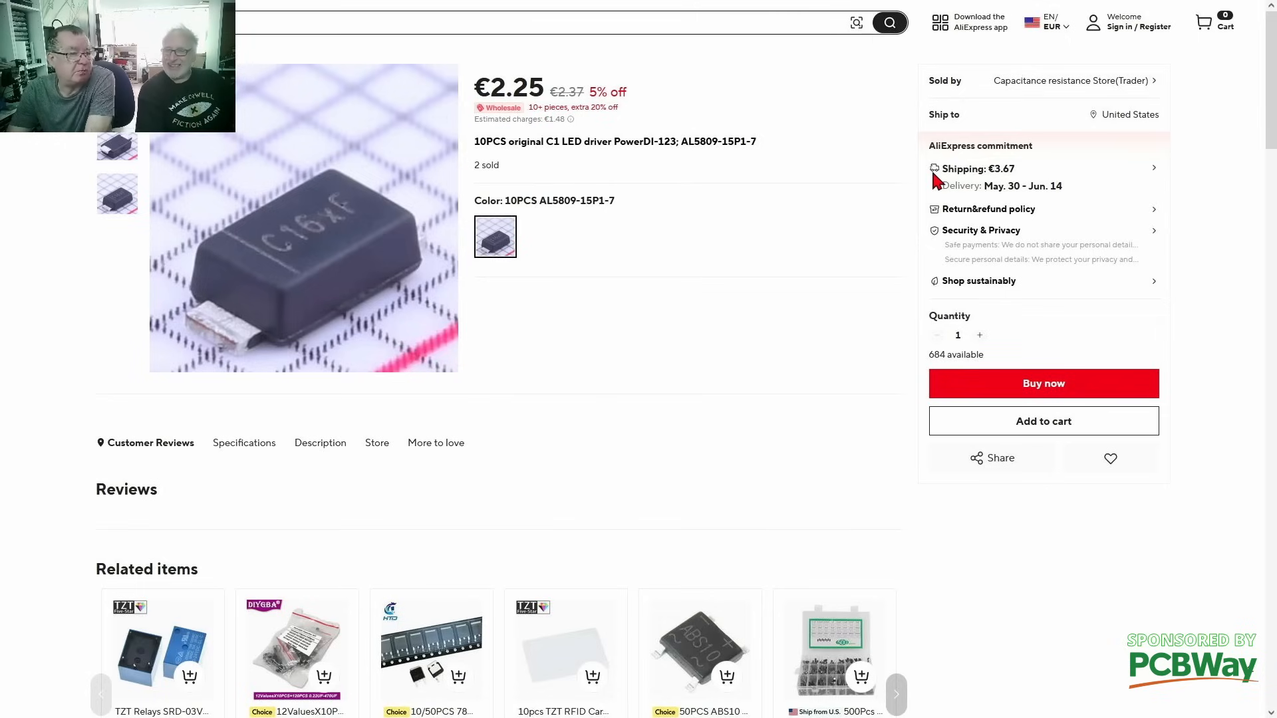
mouse_move(786, 194)
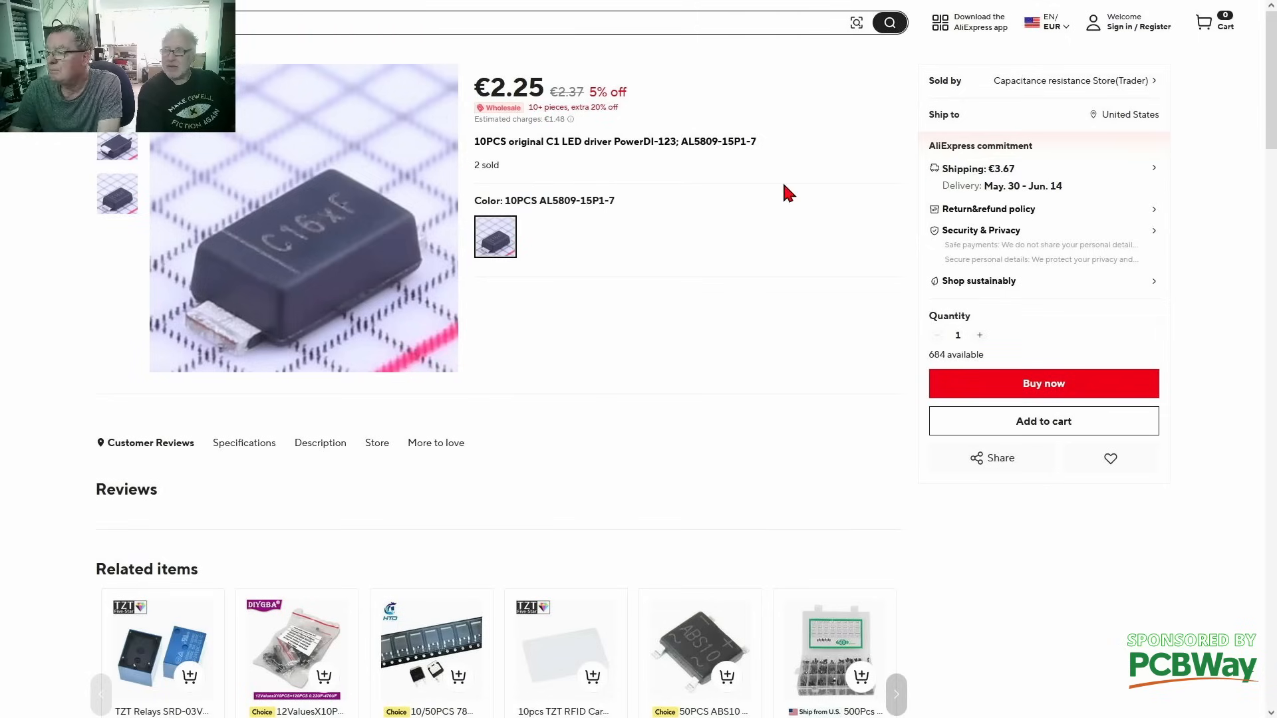
mouse_move(843, 121)
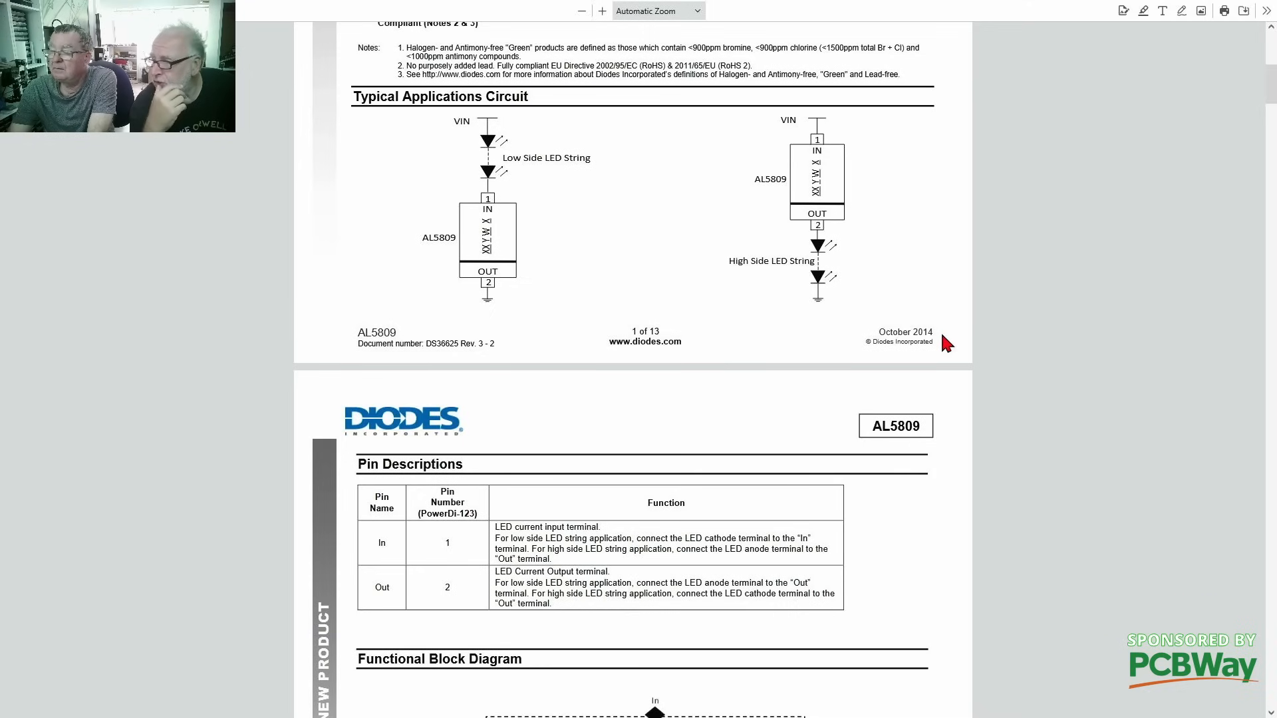
Step: Scroll the AL5809 datasheet down to the Pin Descriptions page
scroll("down", 3)
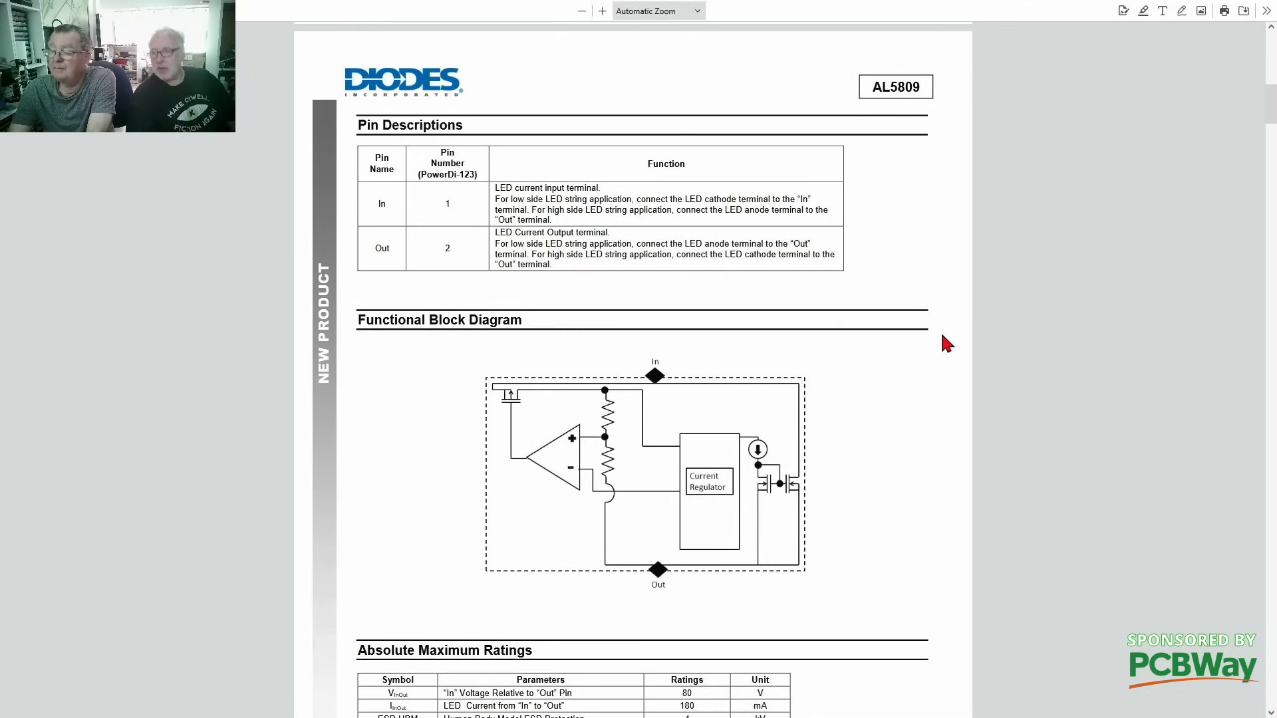
scroll("down", 3)
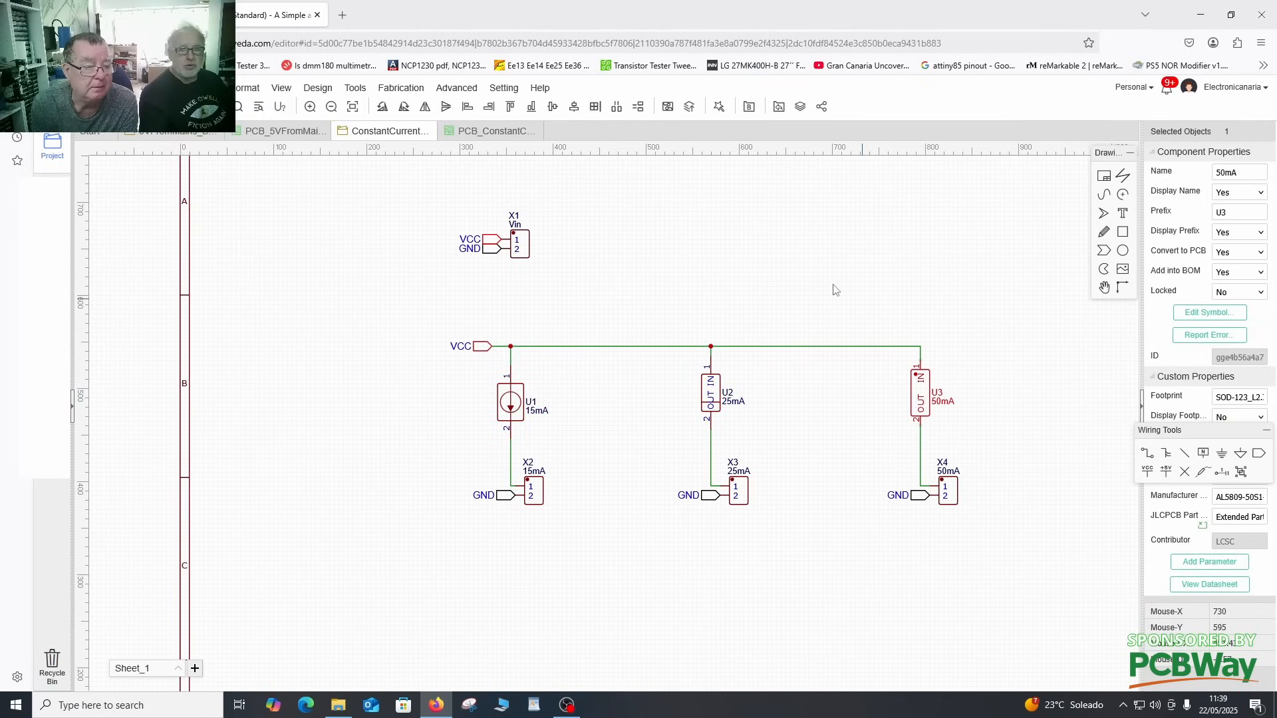
Step: Open the AL5809 test board layout, deselect everything, and show it in 3D
left_click(489, 130)
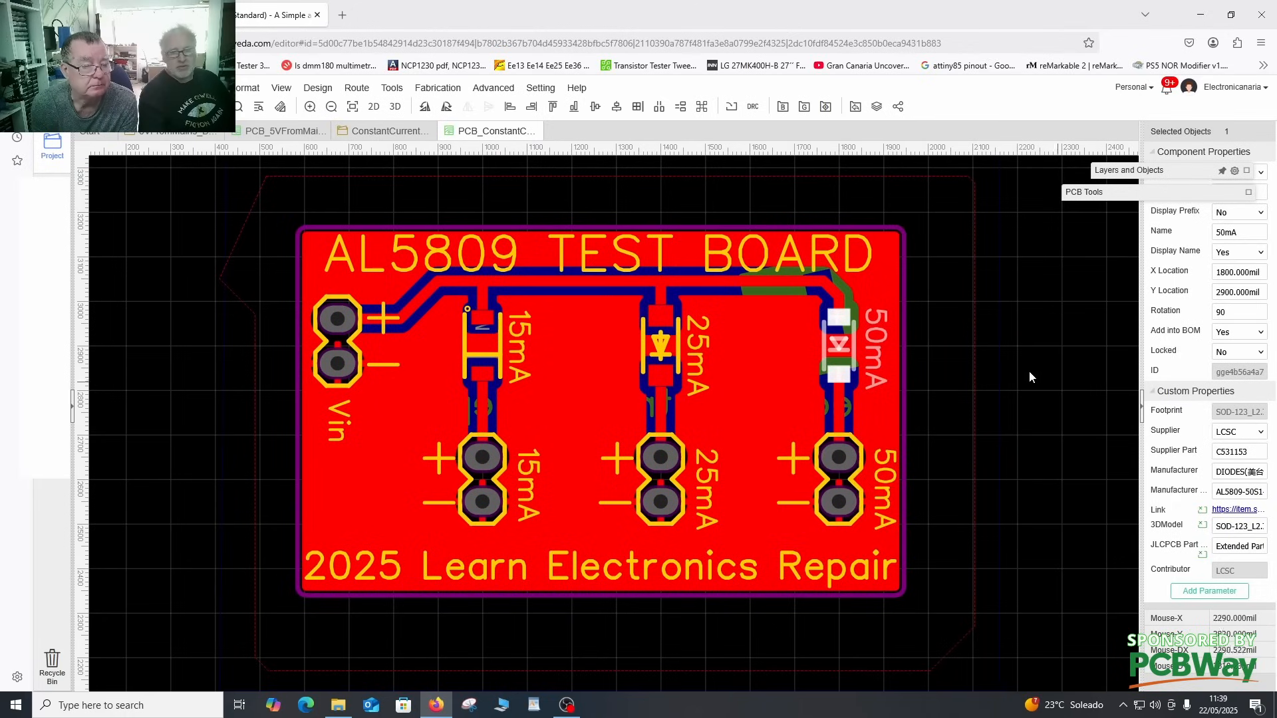
left_click(334, 363)
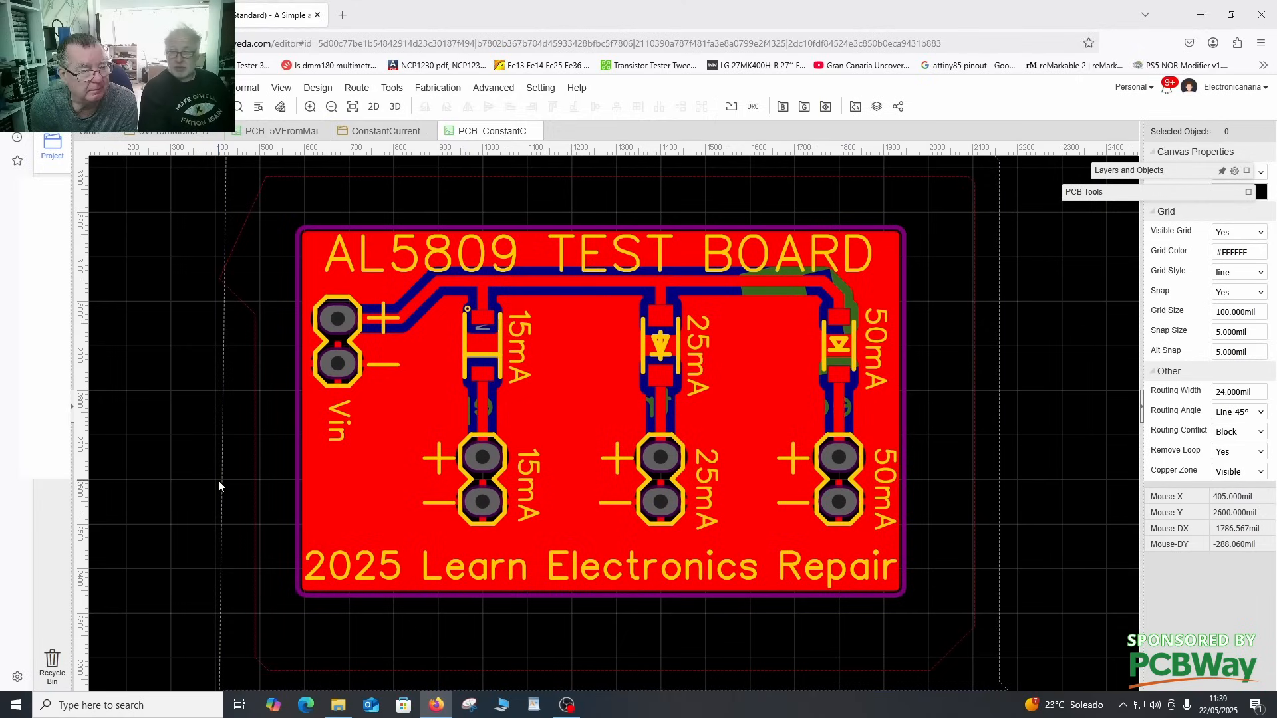
mouse_move(218, 519)
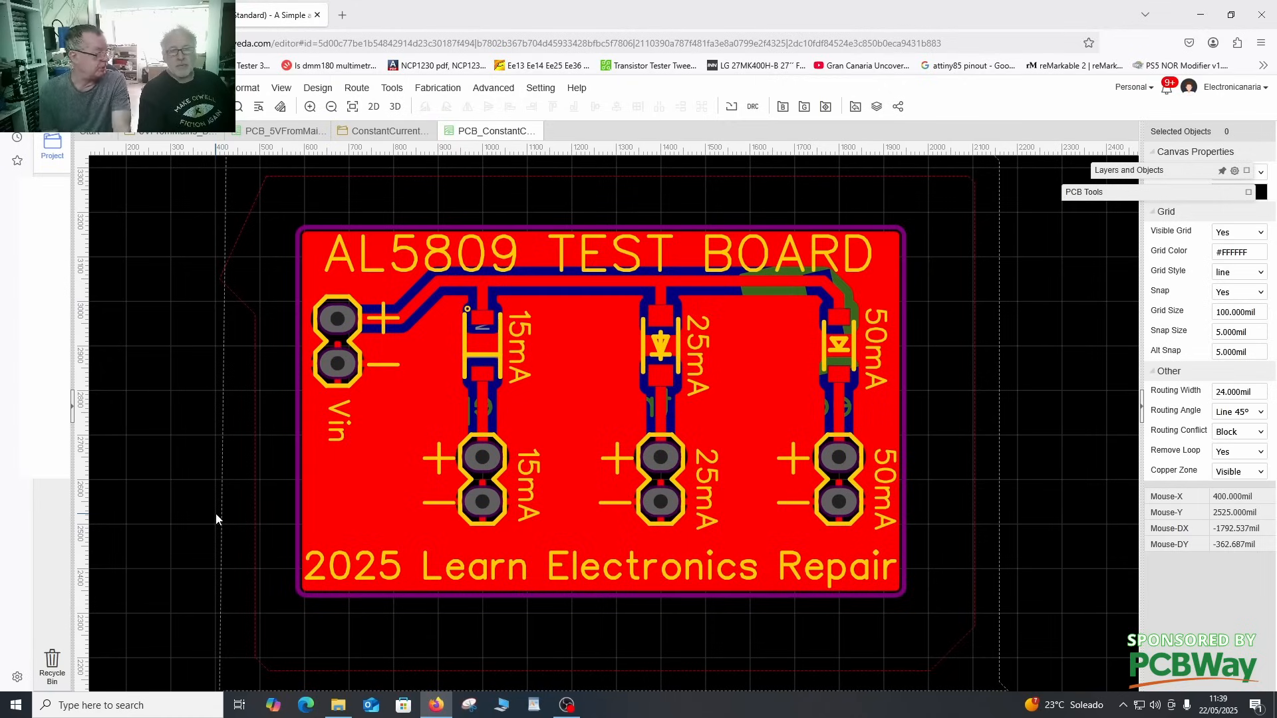
left_click(395, 105)
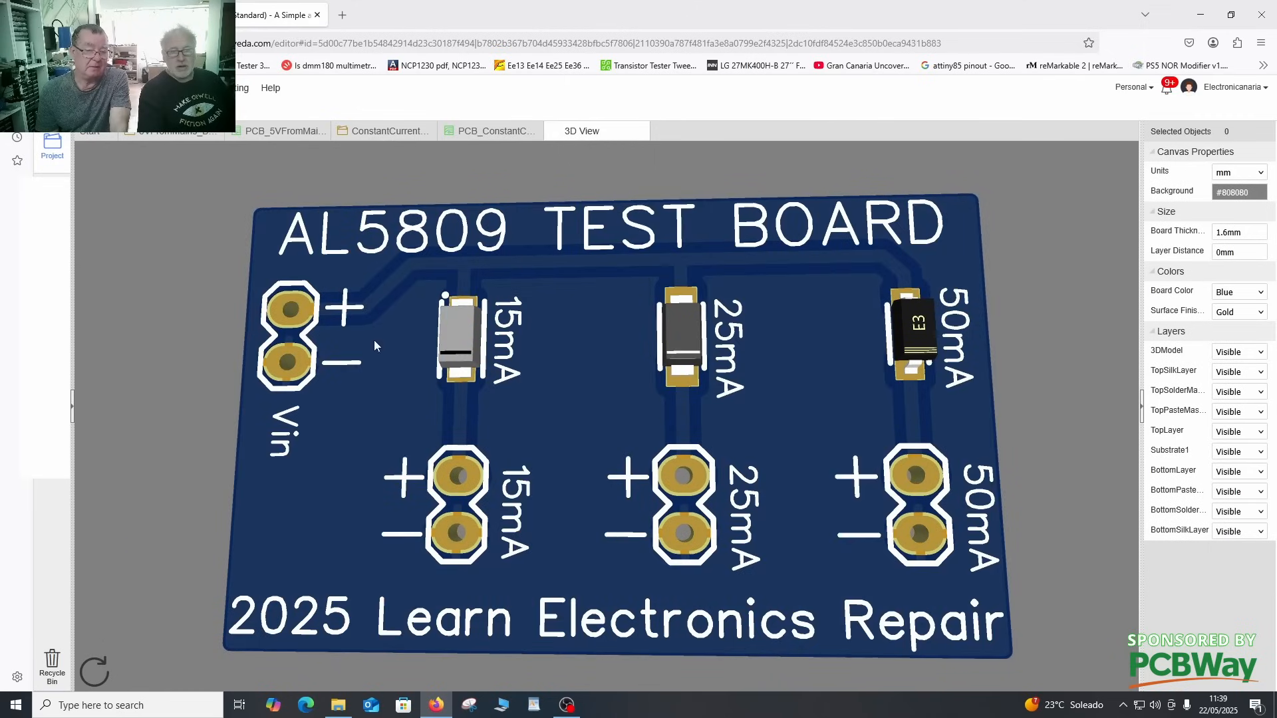
mouse_move(460, 360)
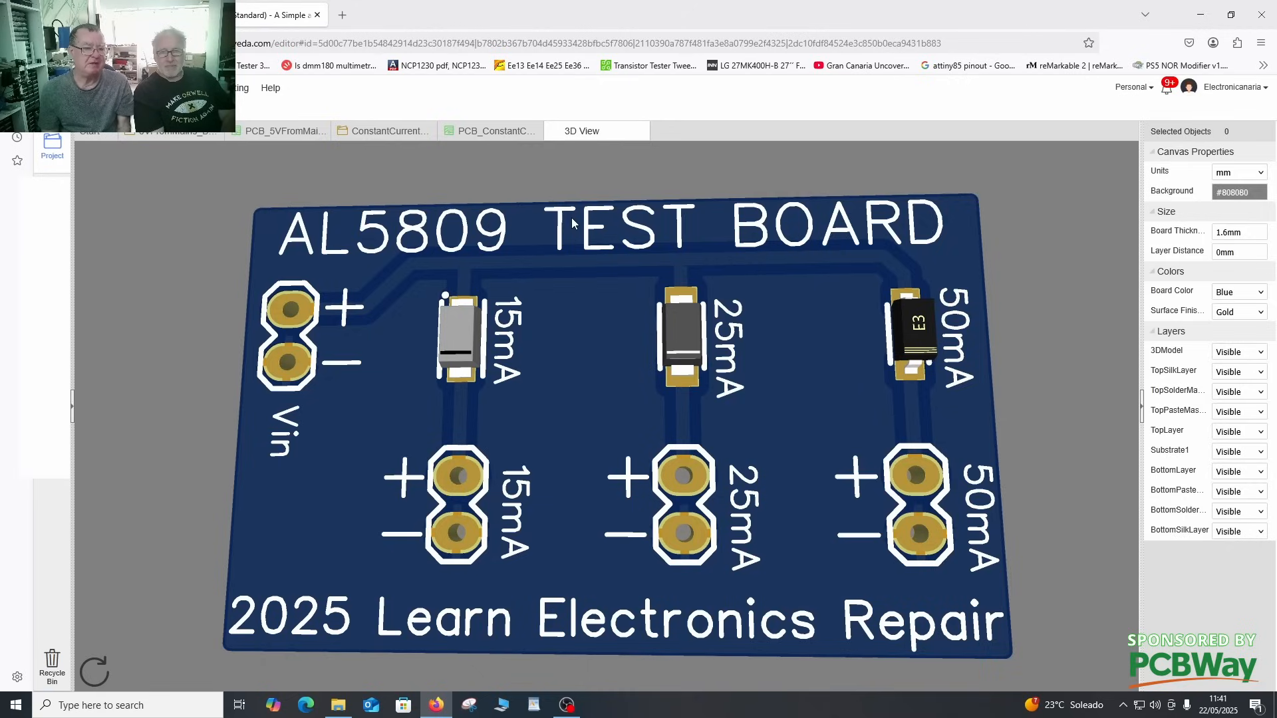
Step: Set the 3D Board Color to Red in Canvas Properties
left_click(1236, 291)
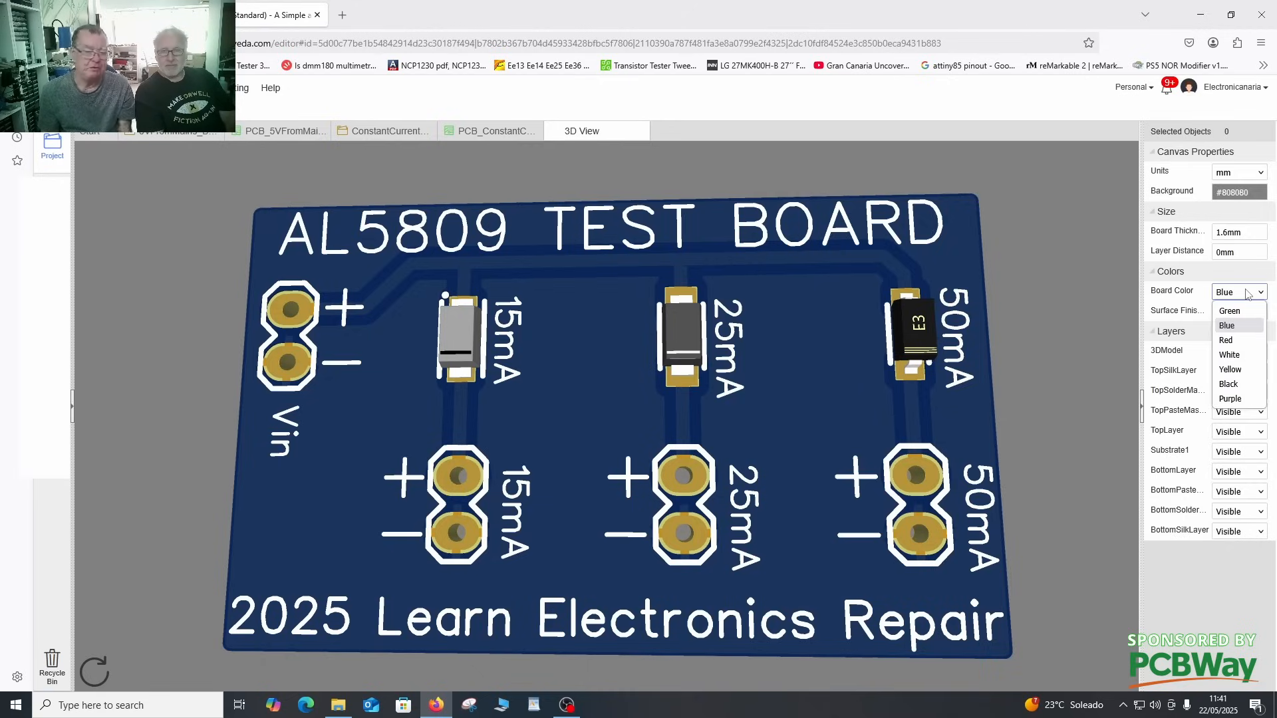
left_click(1225, 339)
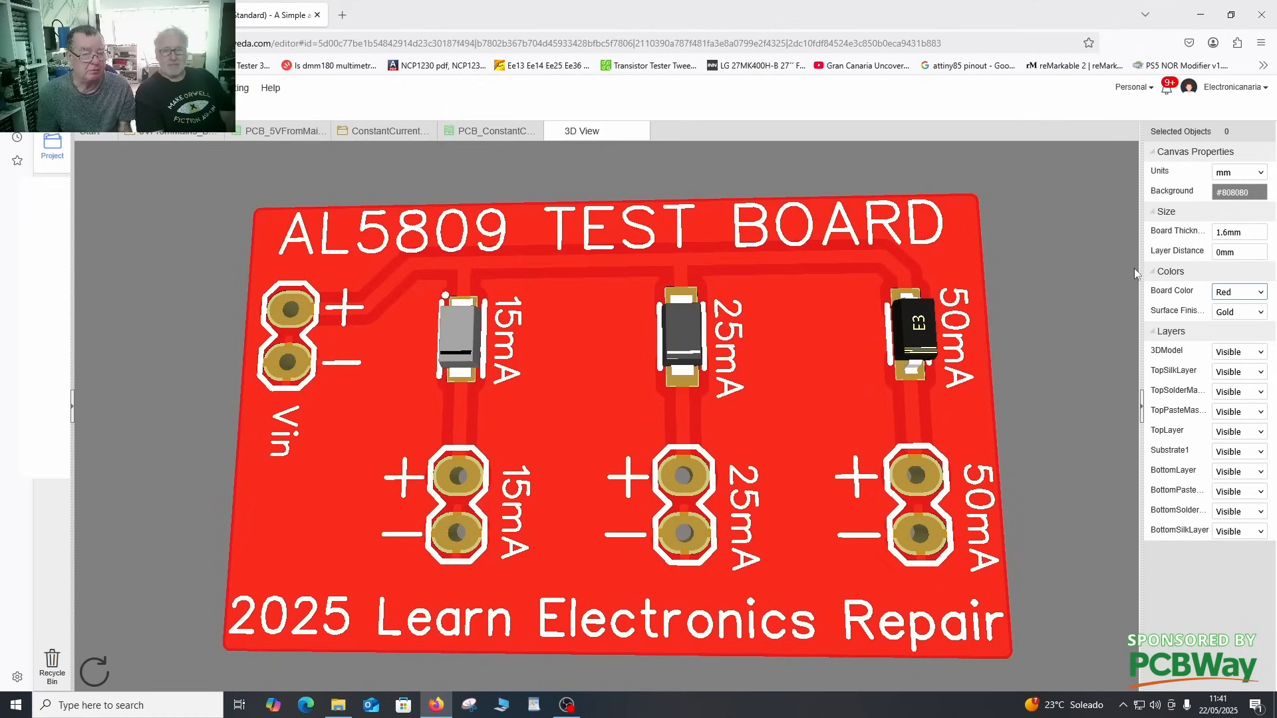